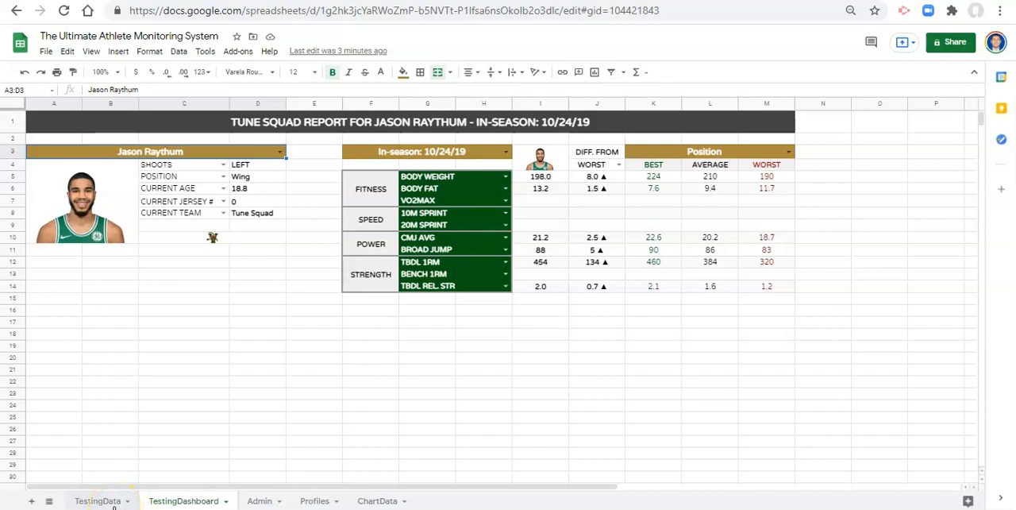
Create a named range TestingData over rows 1:1000 of the TestingData sheet via Data > Named ranges.
left_click(99, 500)
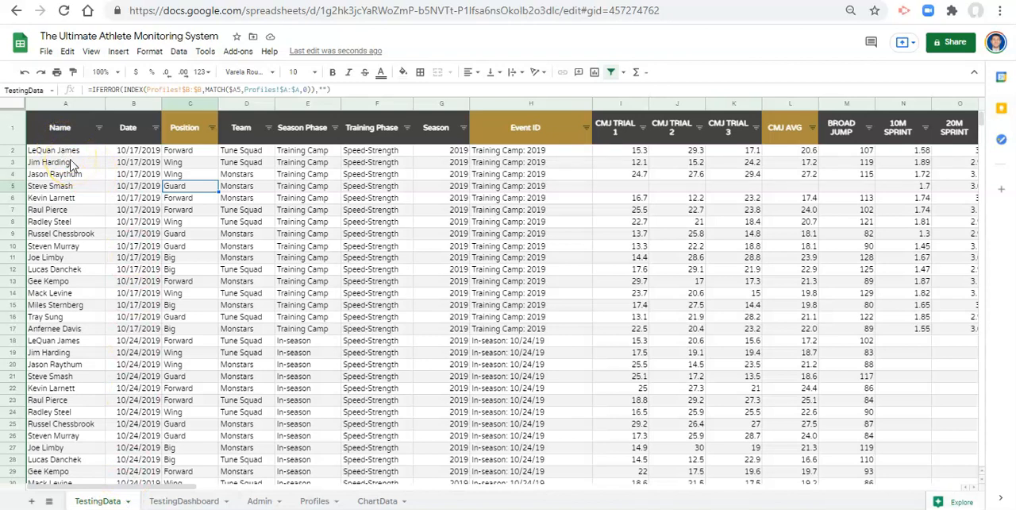
mouse_move(178, 50)
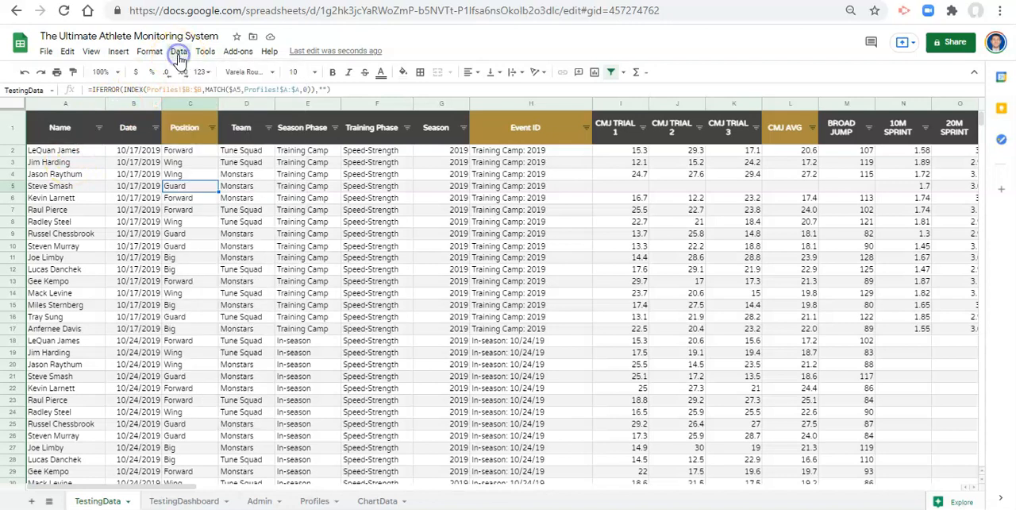
left_click(178, 51)
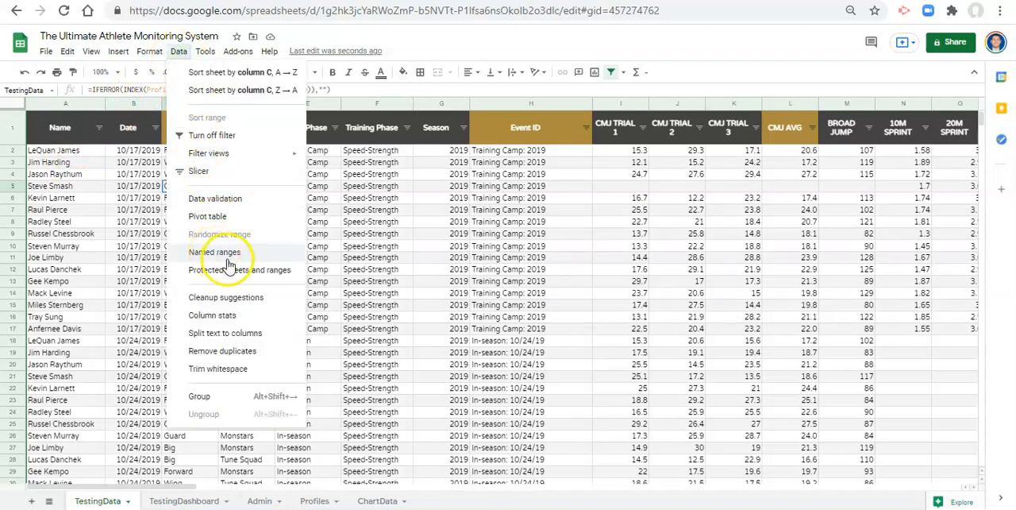
left_click(216, 251)
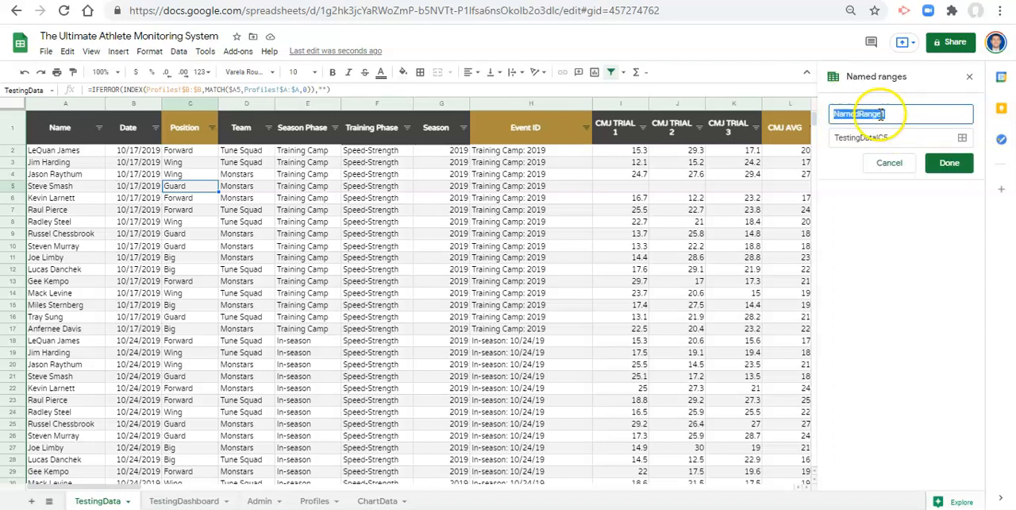
type("1")
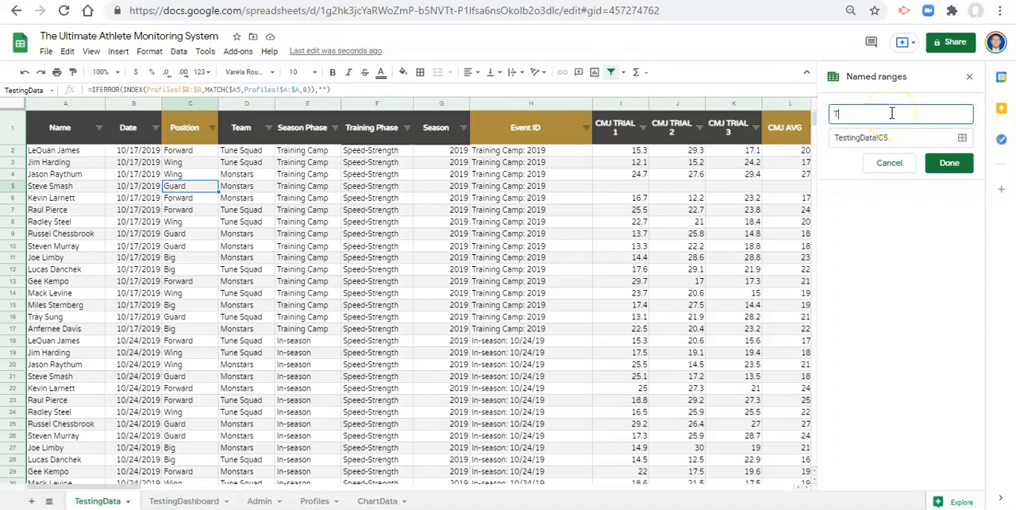
type("TestingData")
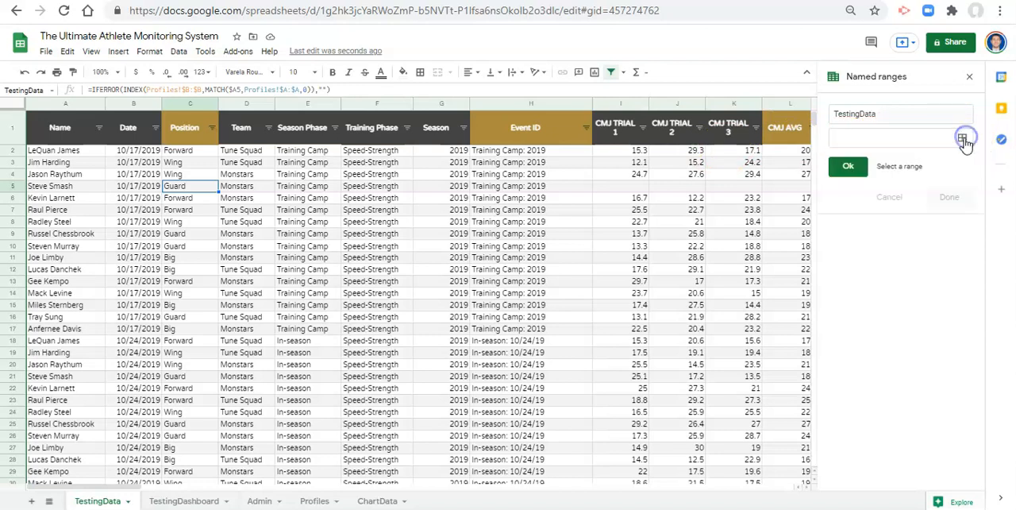
left_click(964, 137)
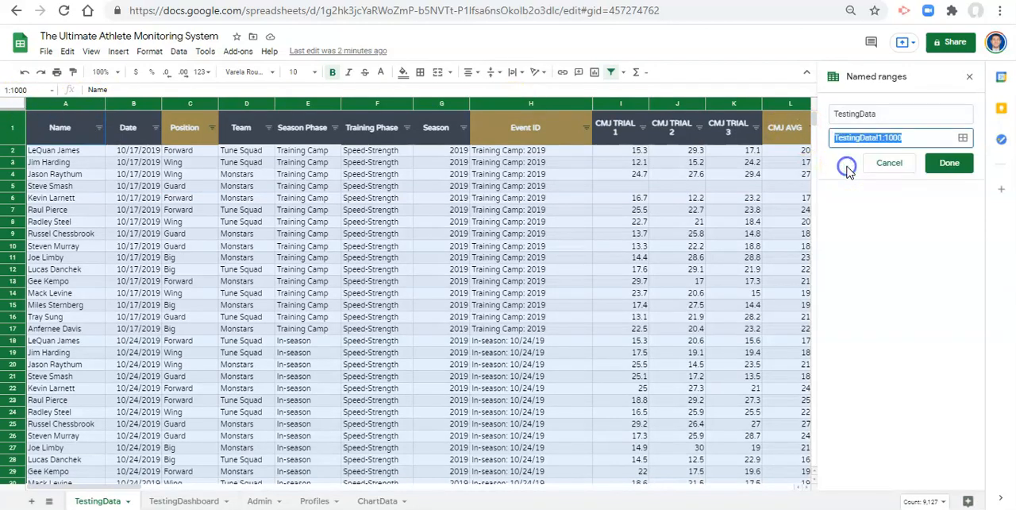
left_click(950, 162)
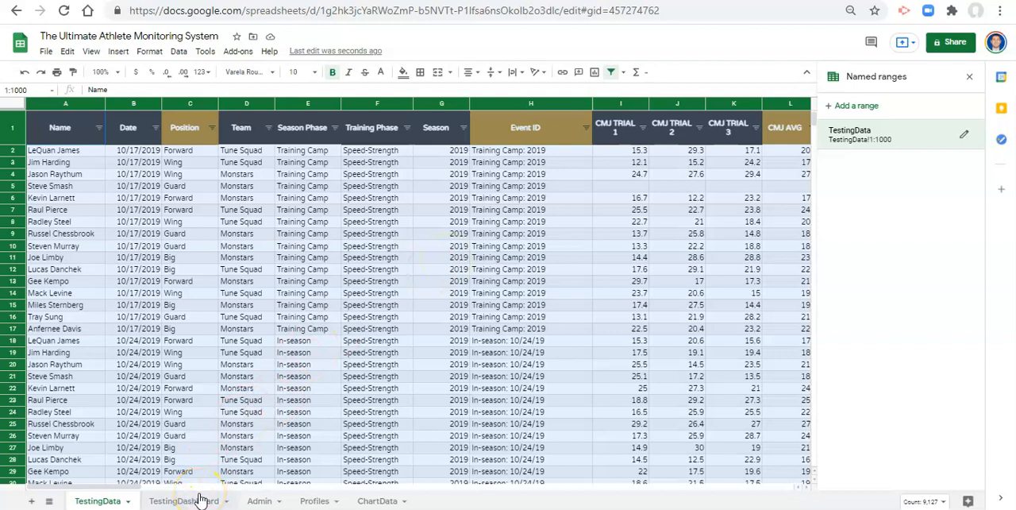
On TestingDashboard, rewrite the body weight result's INDEX formula to use the TestingData named range.
left_click(183, 500)
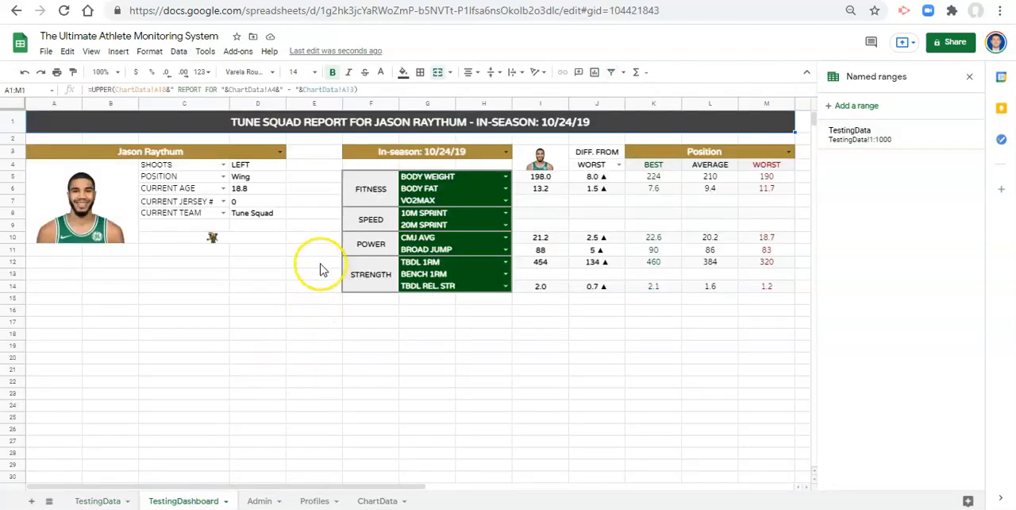
mouse_move(886, 134)
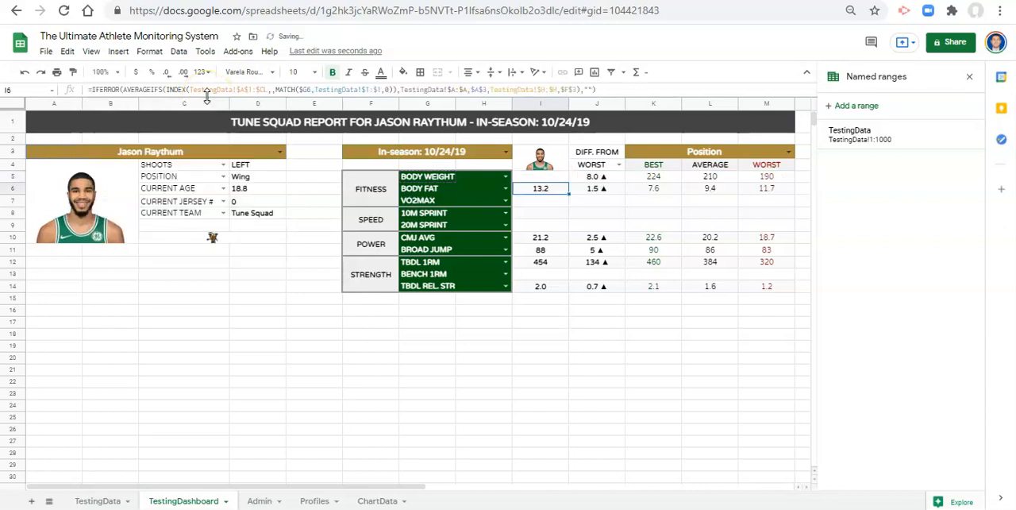
left_click(540, 174)
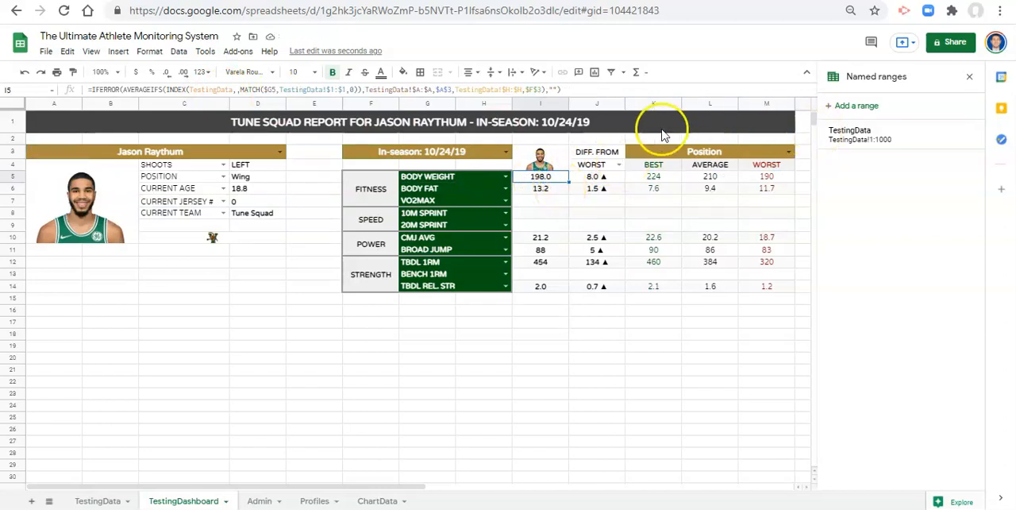
left_click(540, 187)
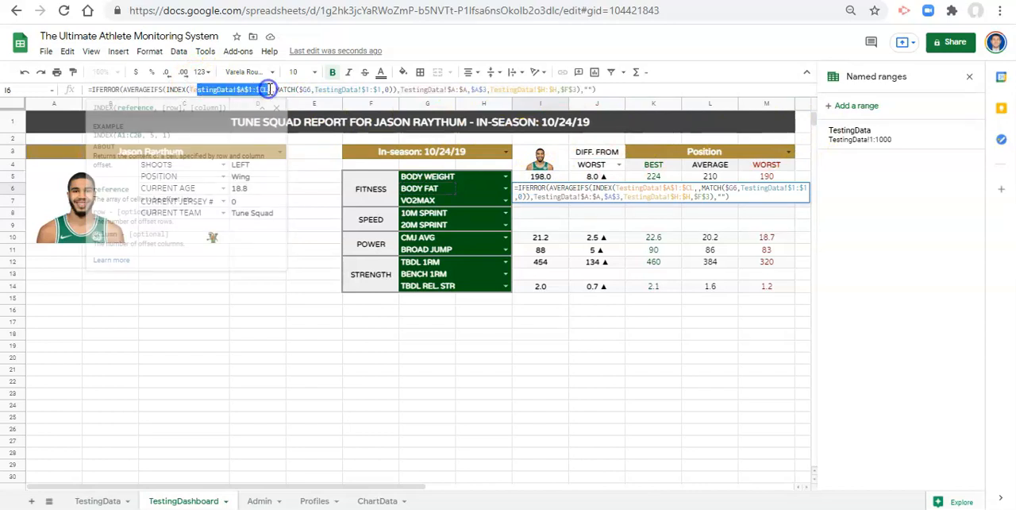
key("enter")
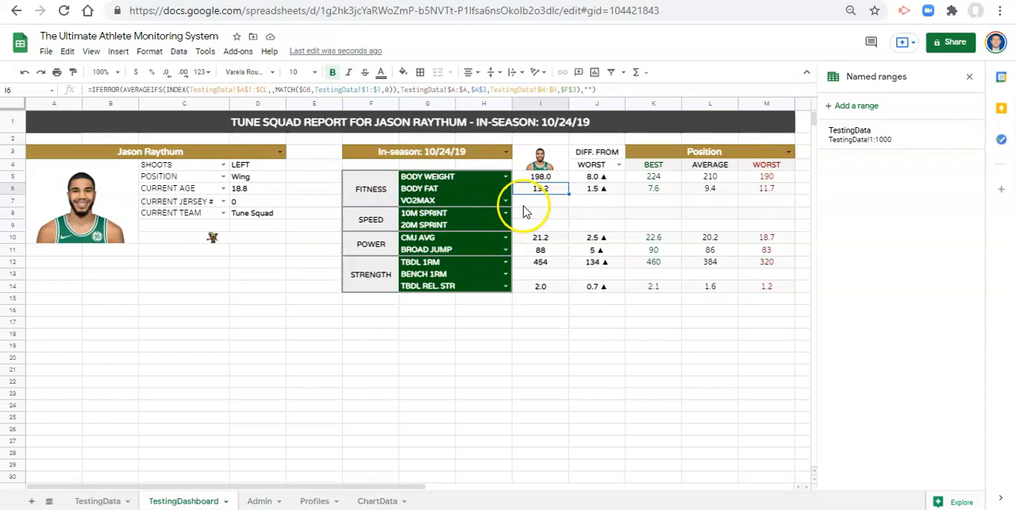
left_click(540, 177)
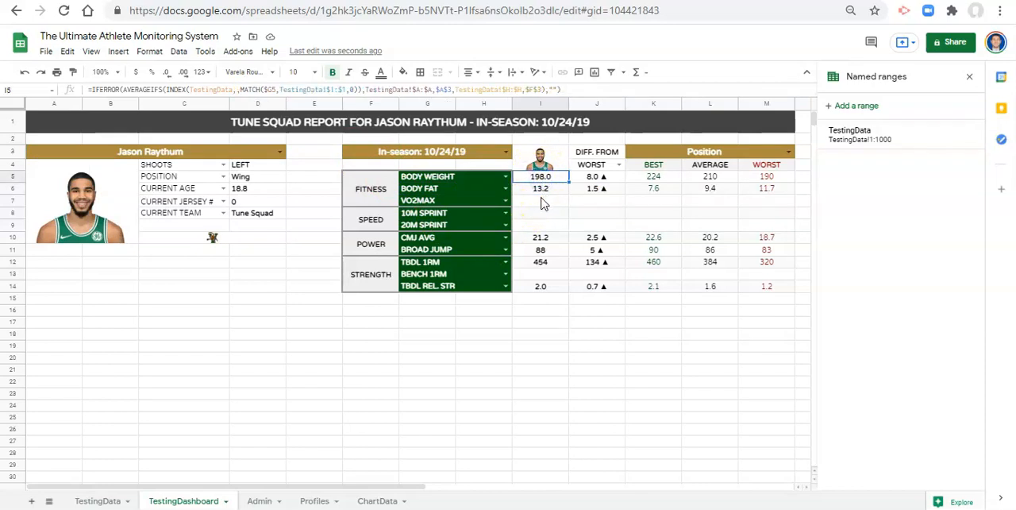
Begin revising the body fat result formula in the formula bar.
left_click(540, 176)
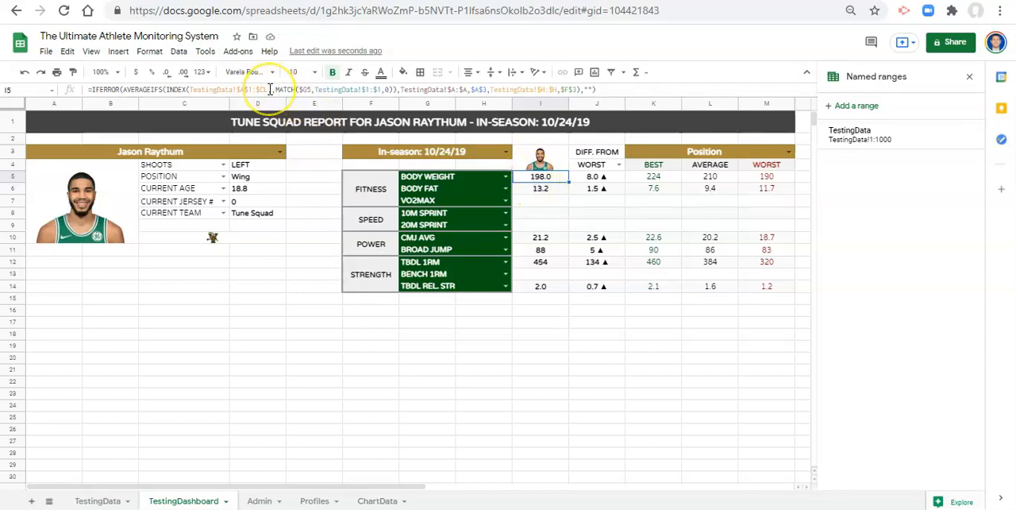
left_click(265, 89)
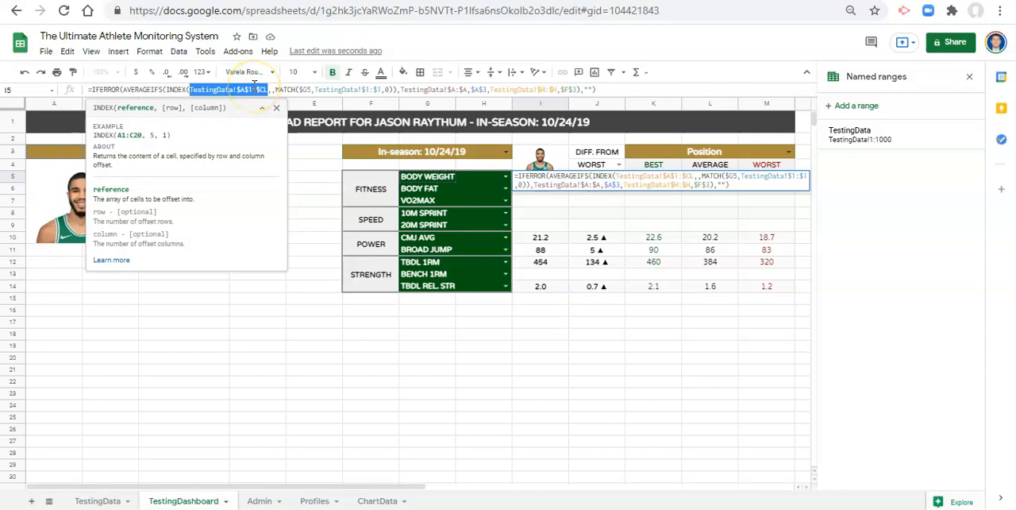
mouse_move(913, 135)
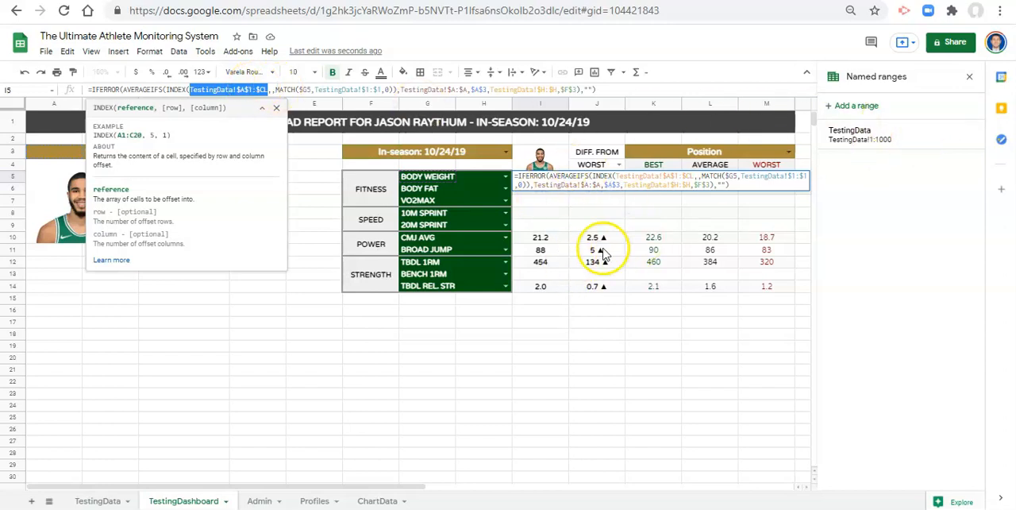
mouse_move(600, 340)
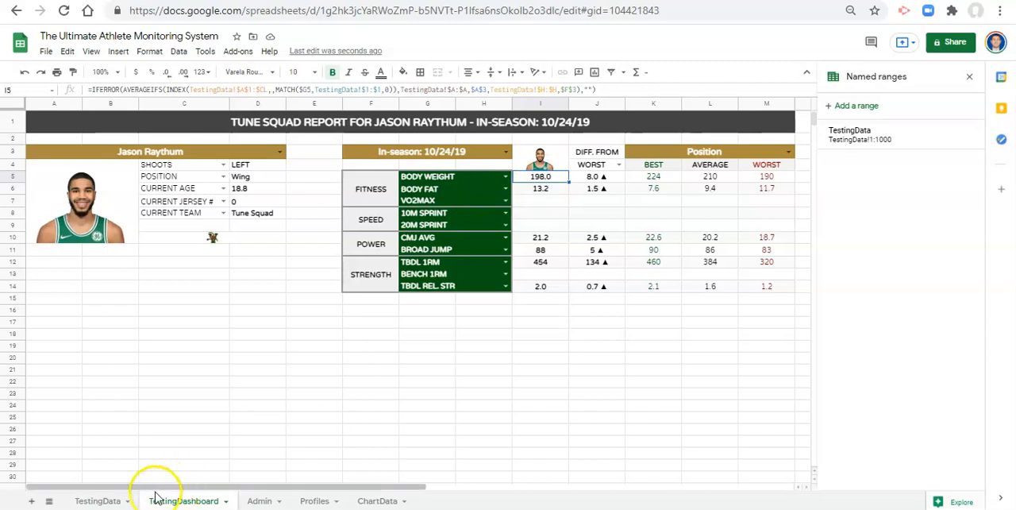
Insert a column right of the last TestingData column and head it 'adams column'.
left_click(97, 500)
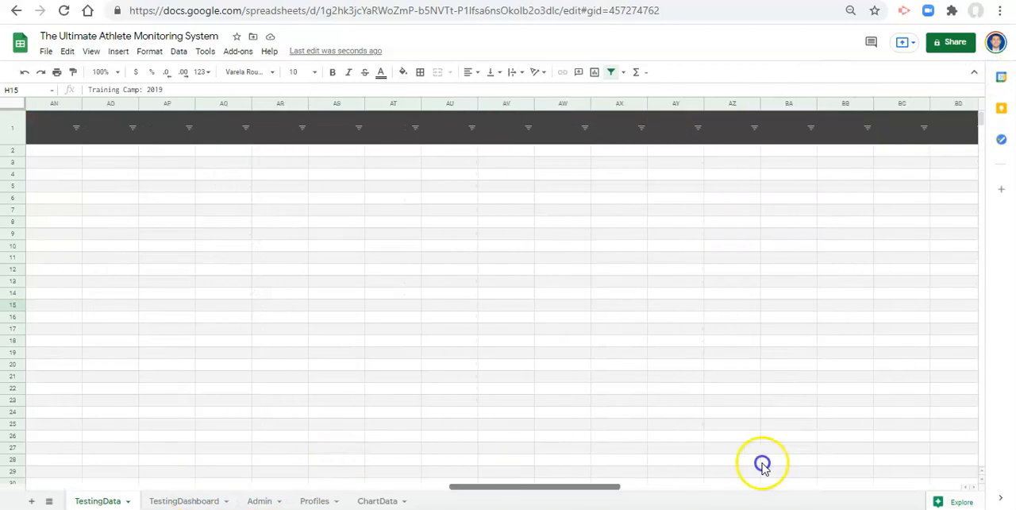
right_click(902, 92)
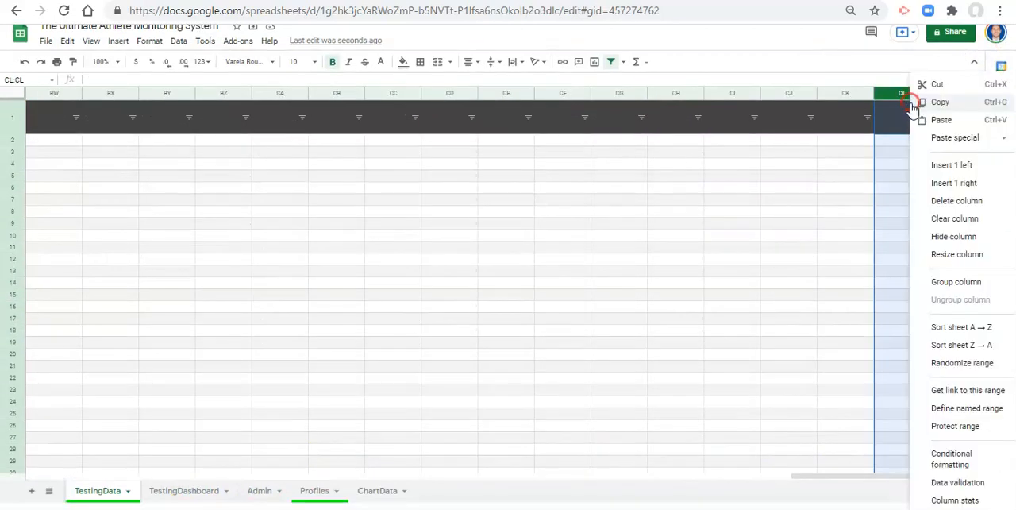
left_click(953, 183)
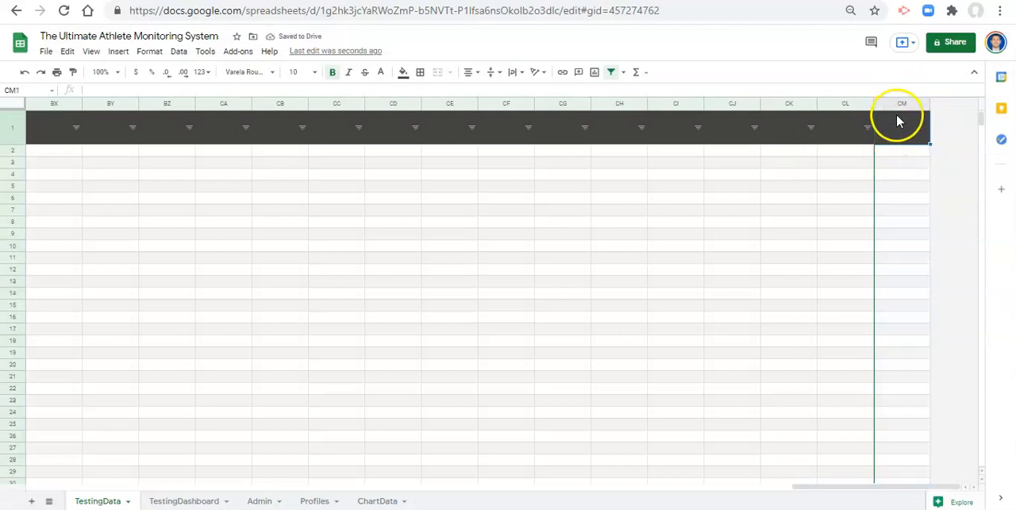
left_click(902, 149)
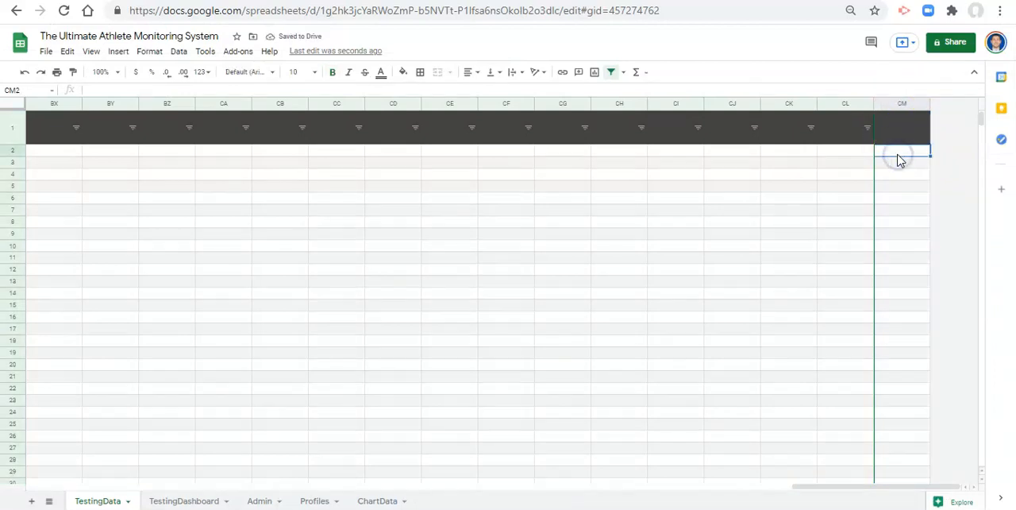
type("adams colum")
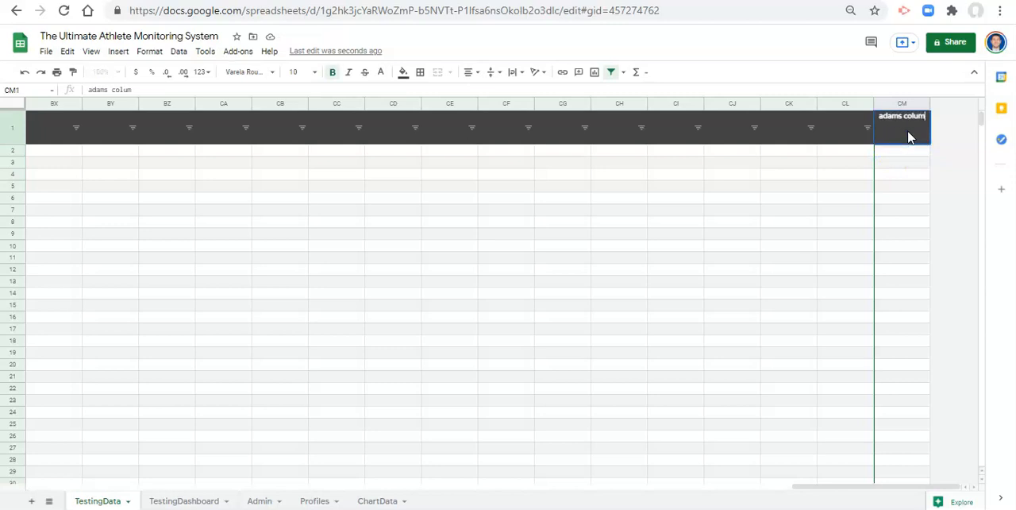
key("enter")
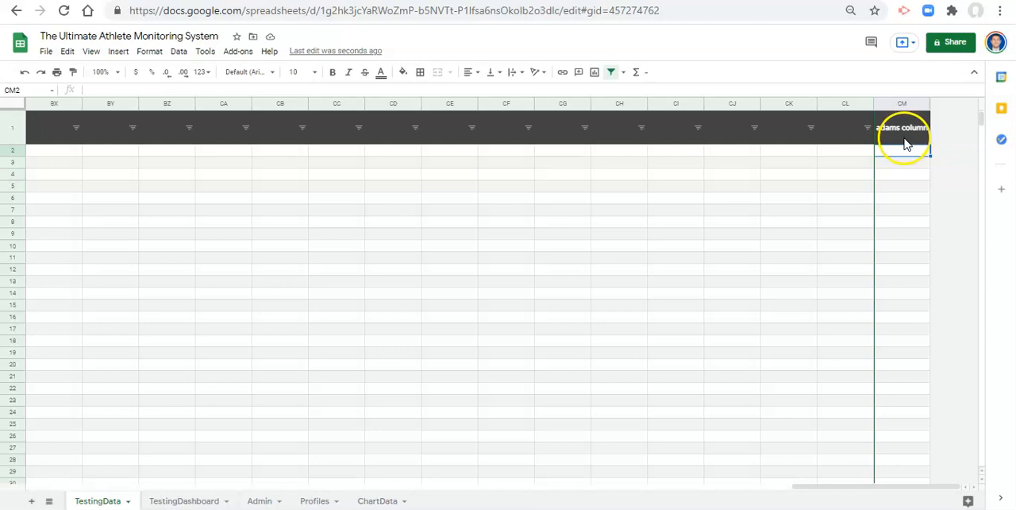
Fill the new column with 5.00 values and return to the TestingDashboard sheet.
left_click(902, 150)
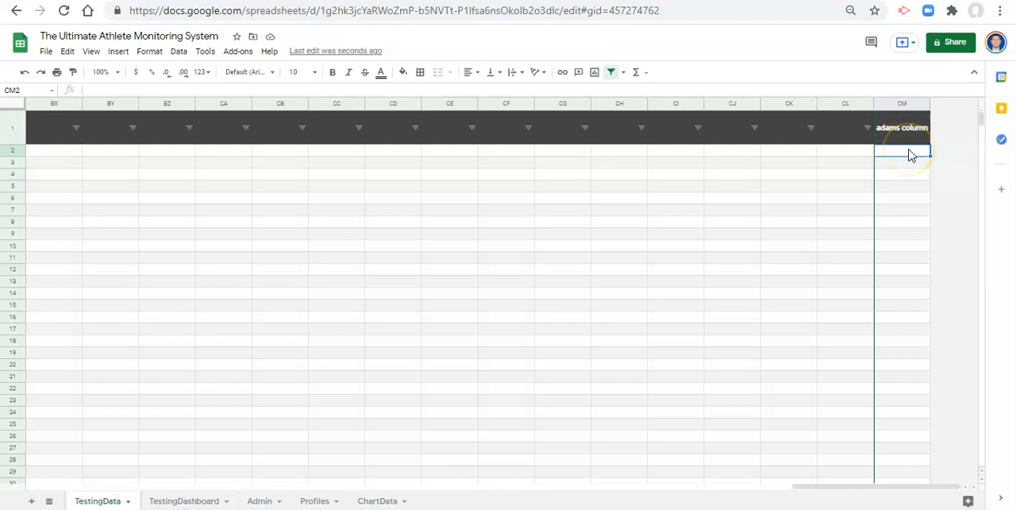
type("5.00")
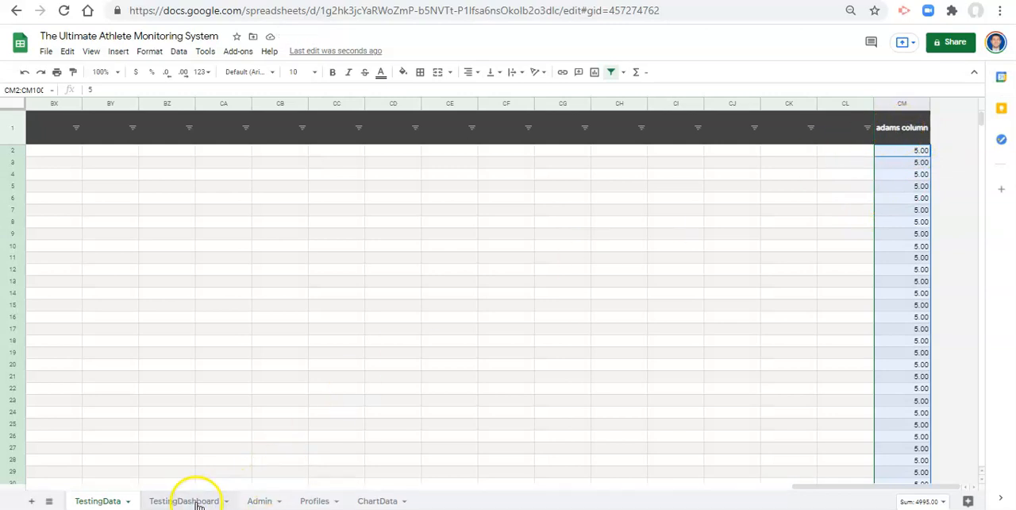
left_click(184, 500)
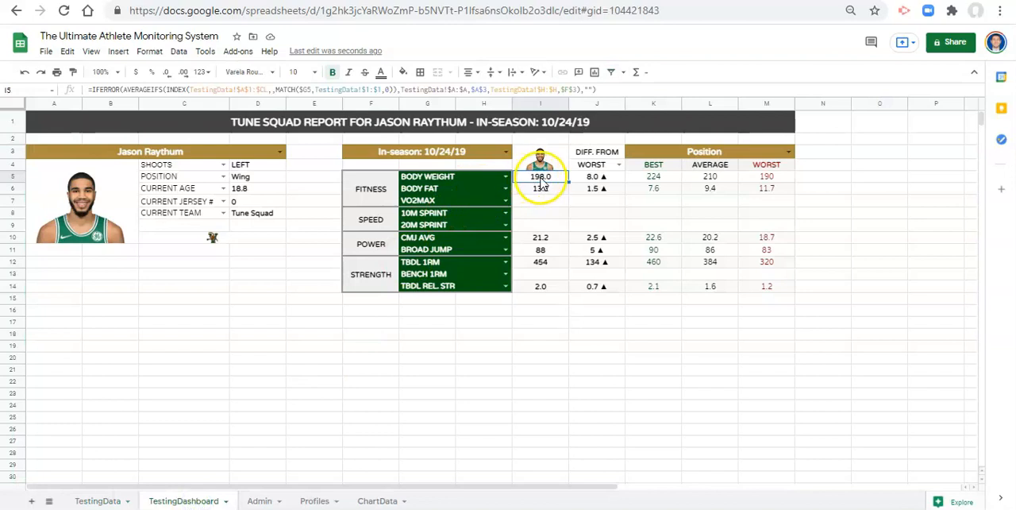
Pick adams column from the first Fitness row's metric dropdown and check its result shows 5.0.
left_click(505, 175)
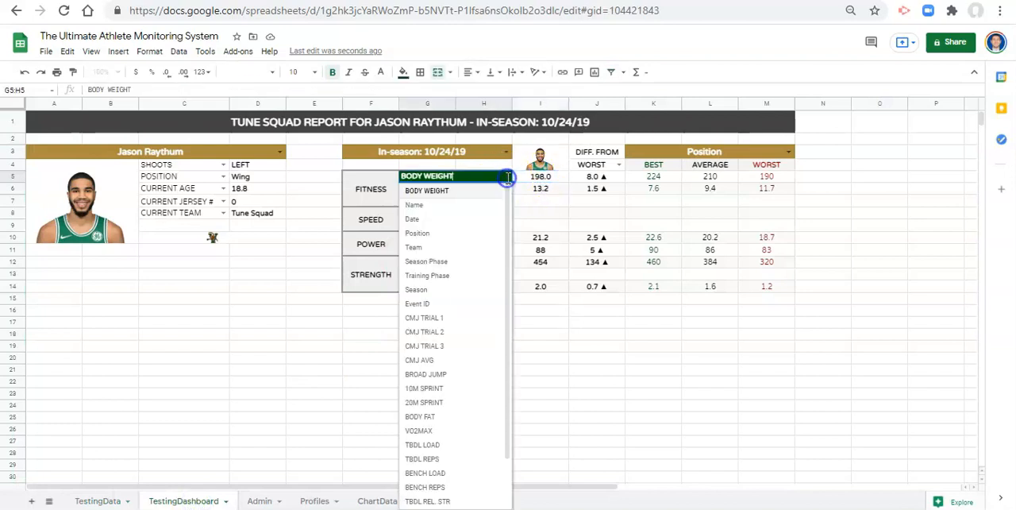
scroll("down", 3)
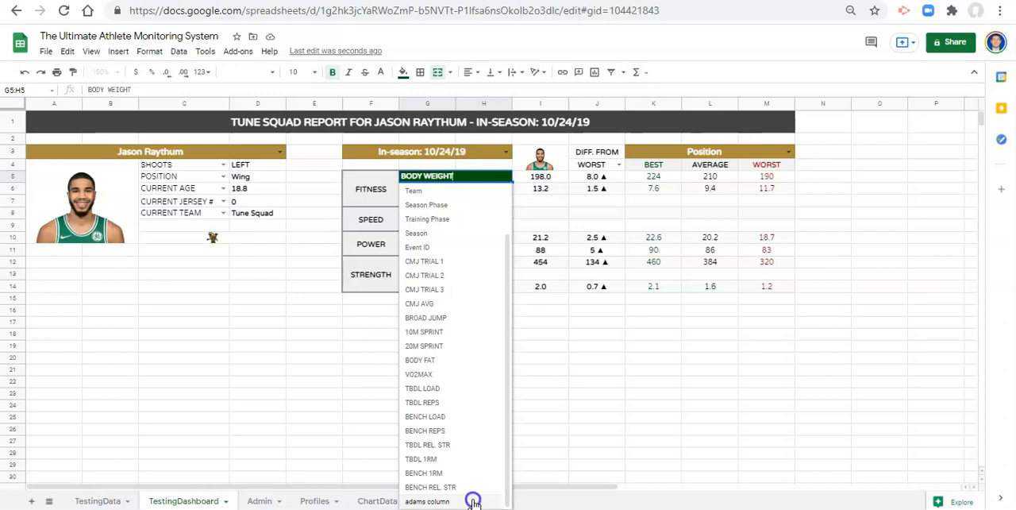
left_click(427, 500)
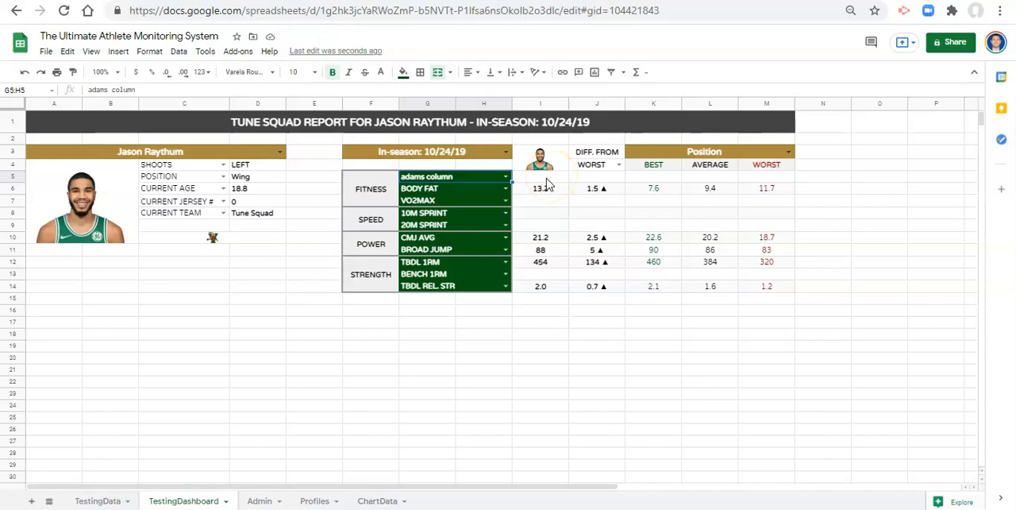
left_click(540, 177)
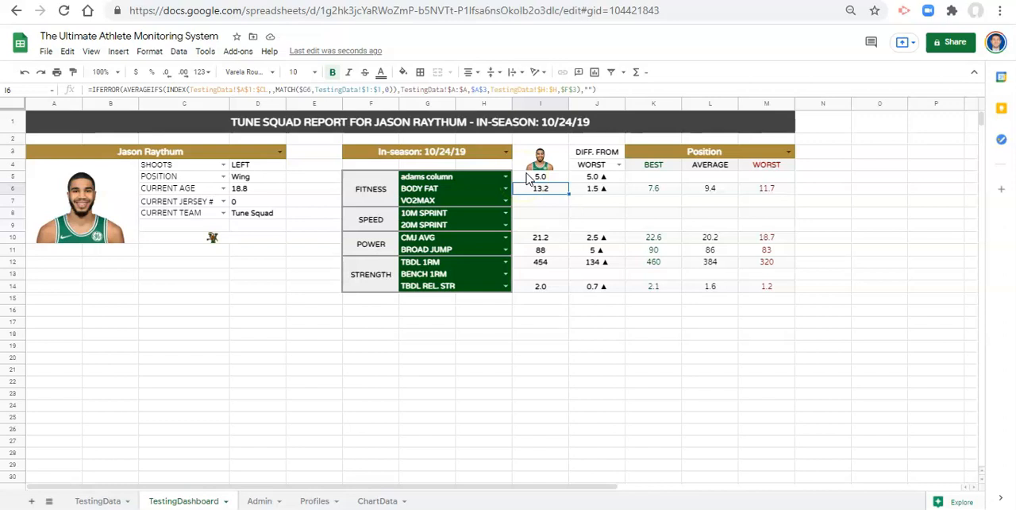
mouse_move(534, 177)
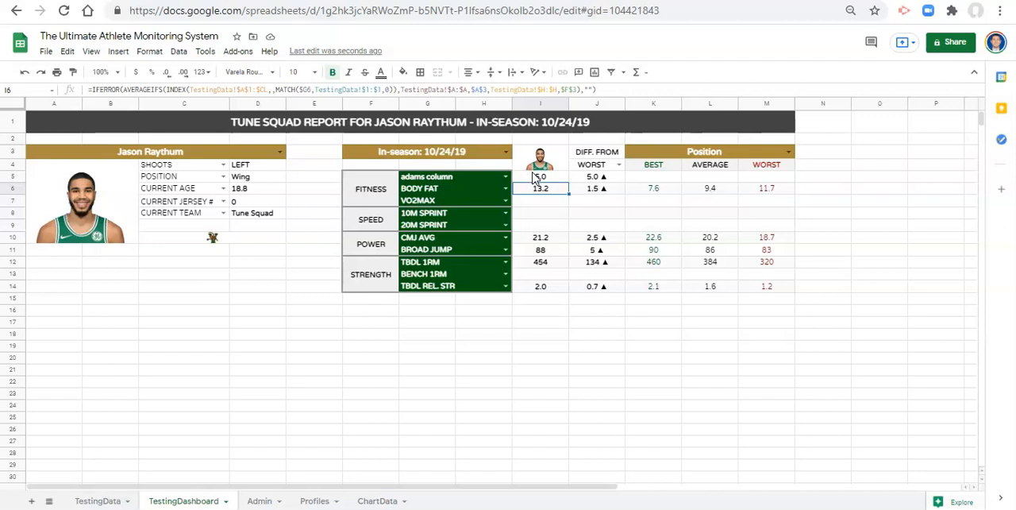
mouse_move(340, 436)
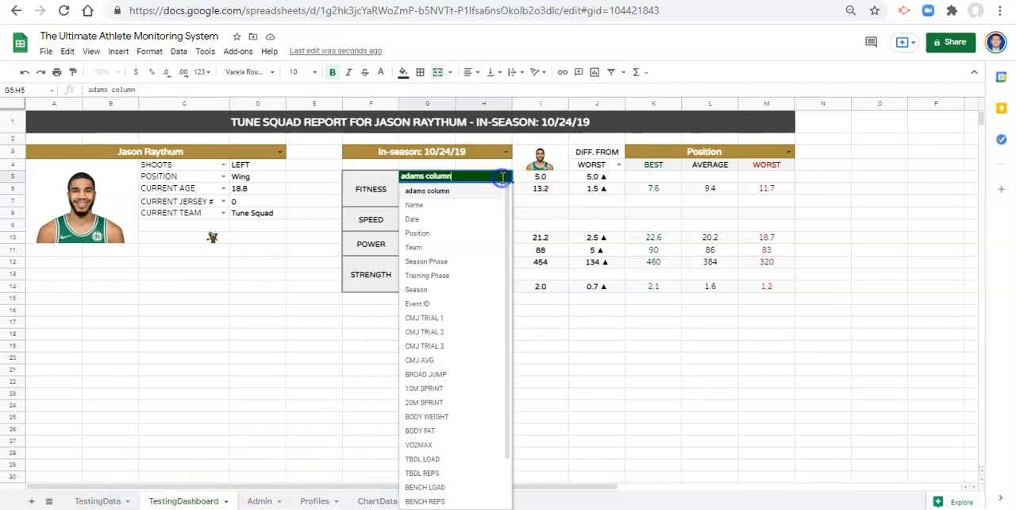
Set the first Fitness metric back to BODY WEIGHT and remove the adams column from TestingData.
left_click(426, 416)
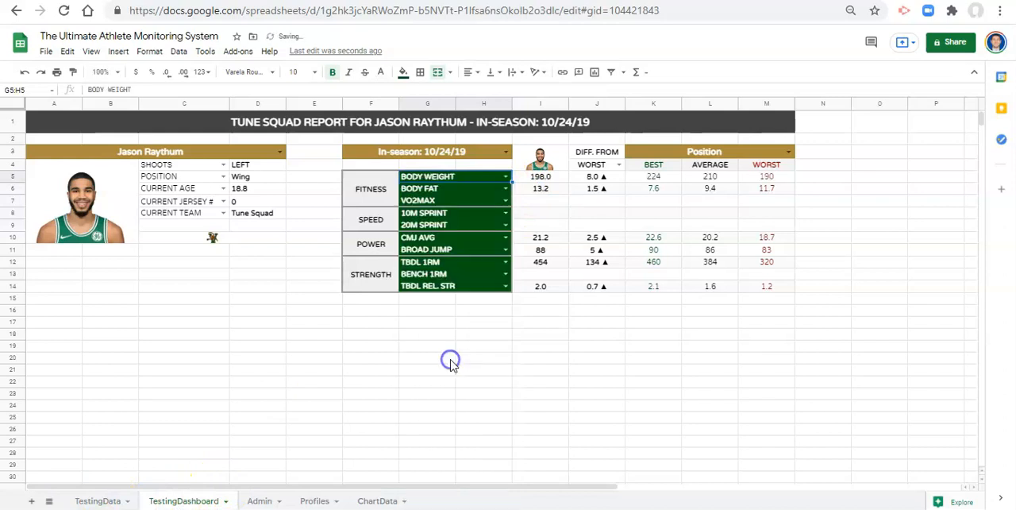
mouse_move(119, 500)
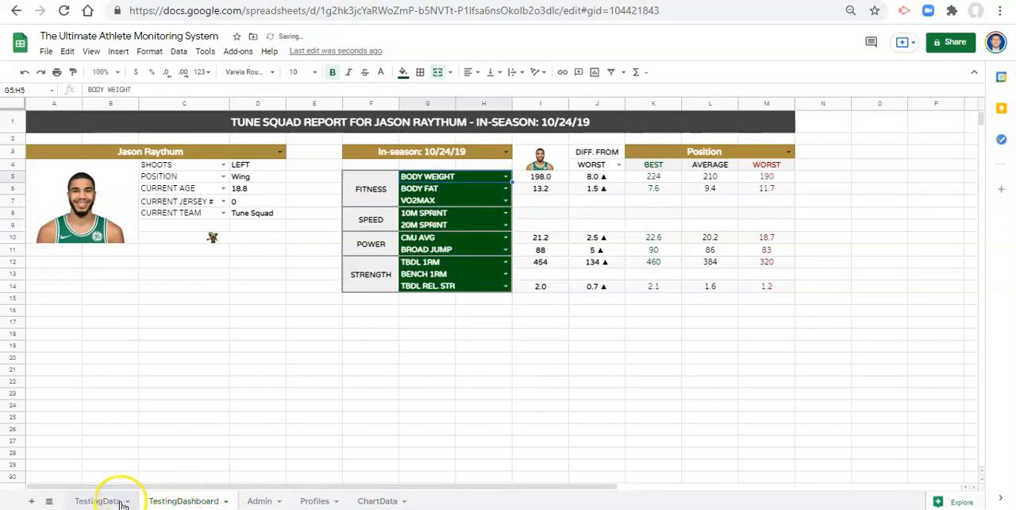
left_click(98, 501)
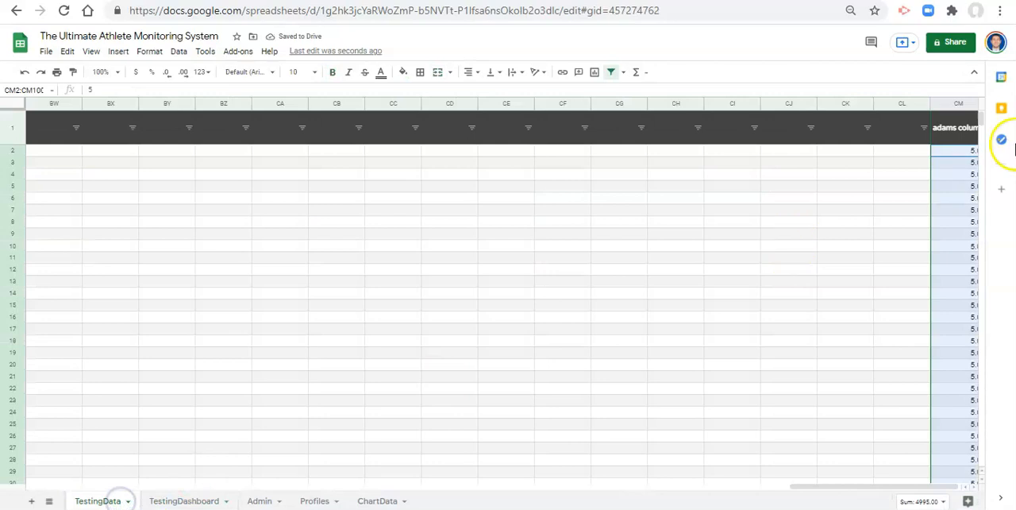
right_click(959, 103)
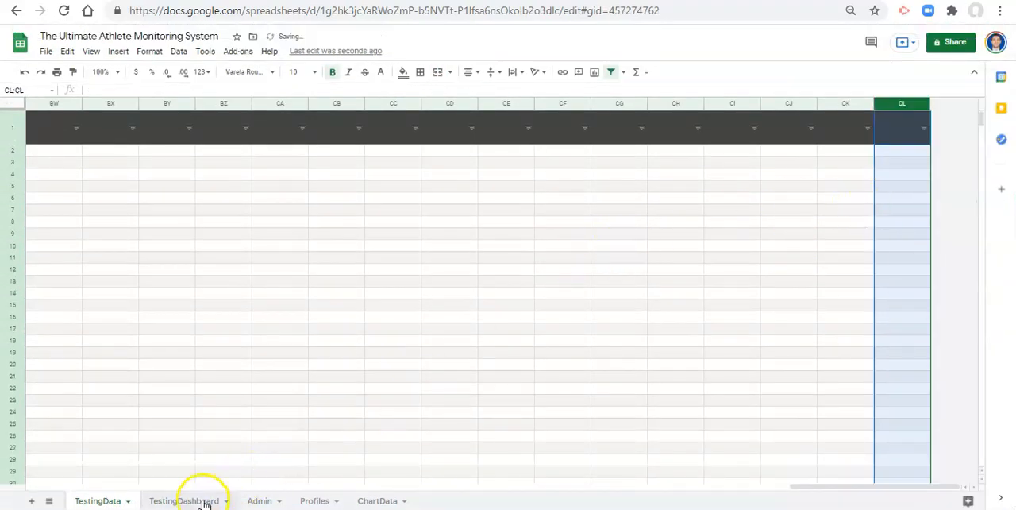
left_click(184, 500)
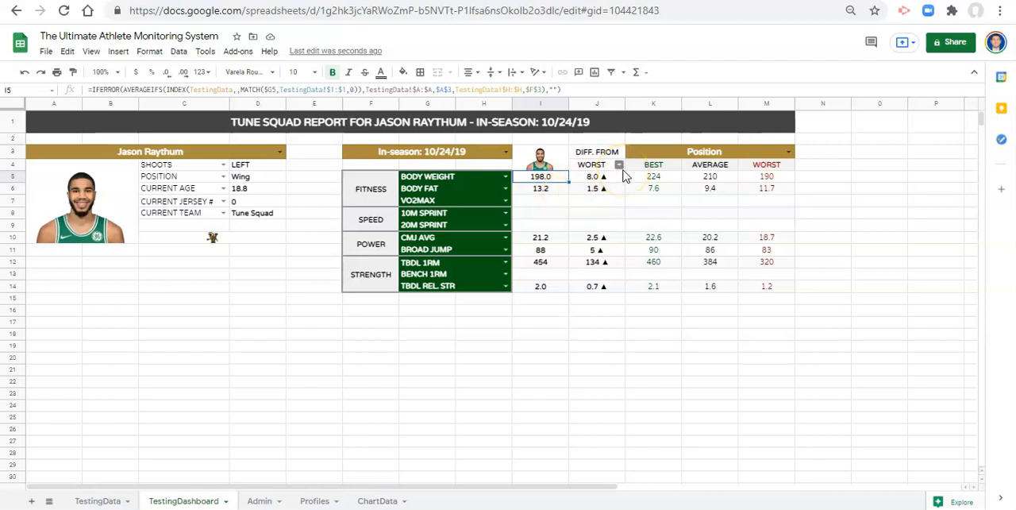
mouse_move(67, 50)
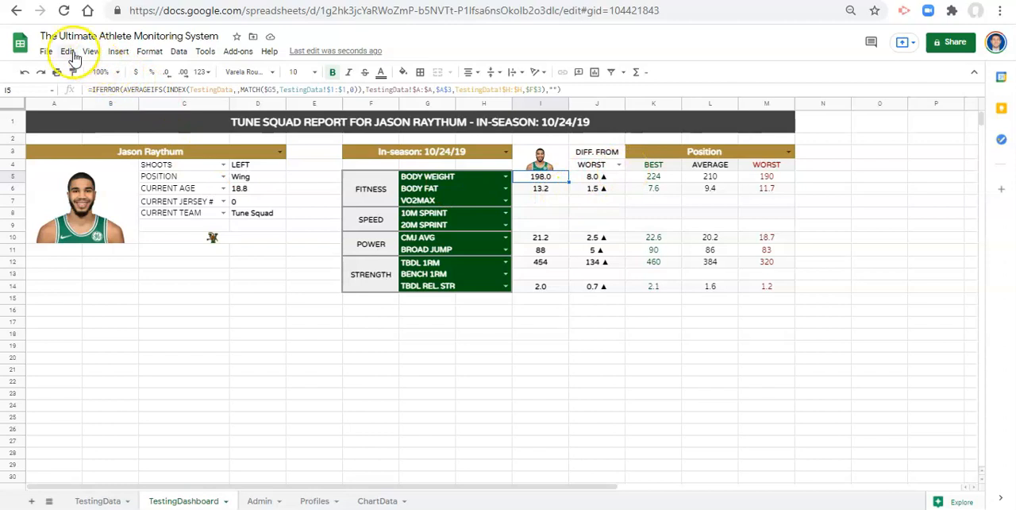
In Find and replace, find TestingData!$A$1:$CL, replace with TestingData, searching within formulas.
left_click(66, 51)
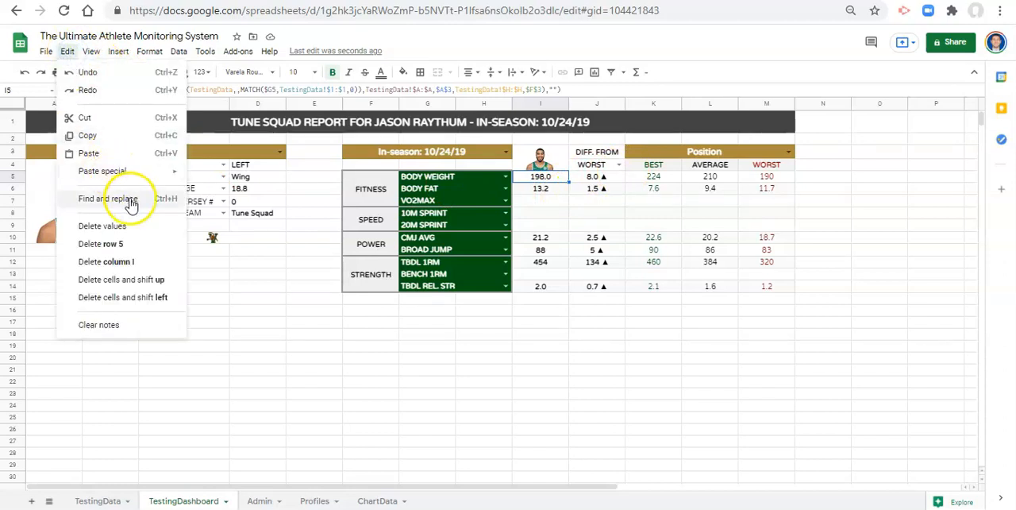
left_click(108, 199)
type("TestingData!$A$1:$CL")
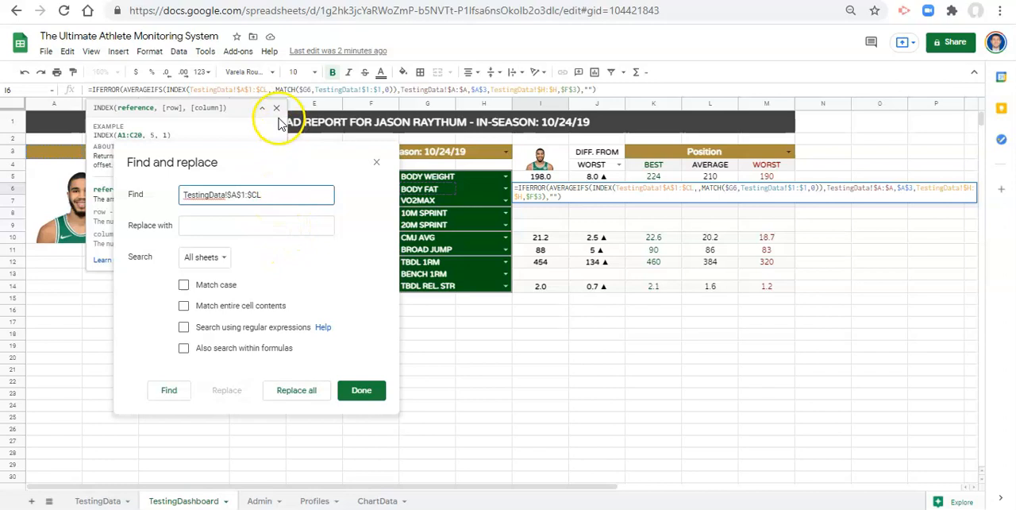
left_click(256, 226)
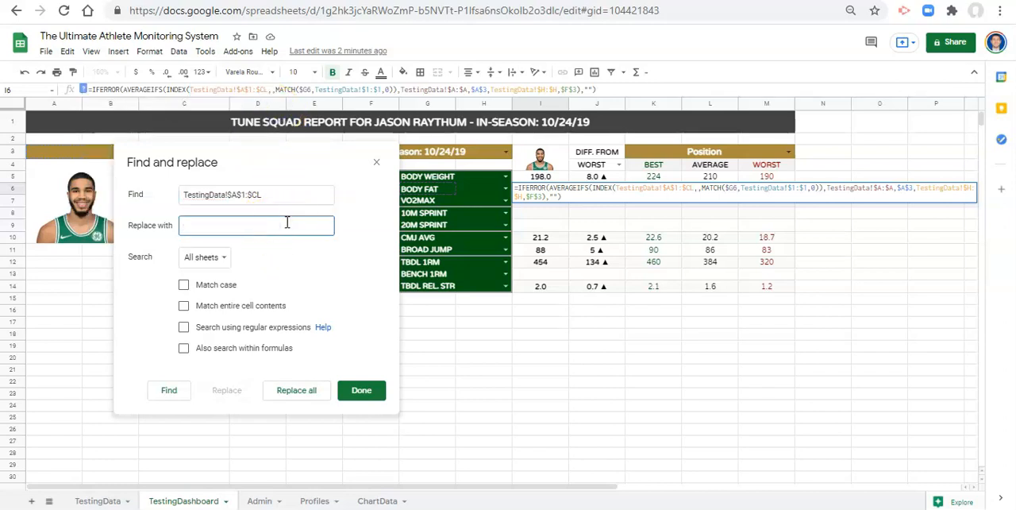
type("TestingData")
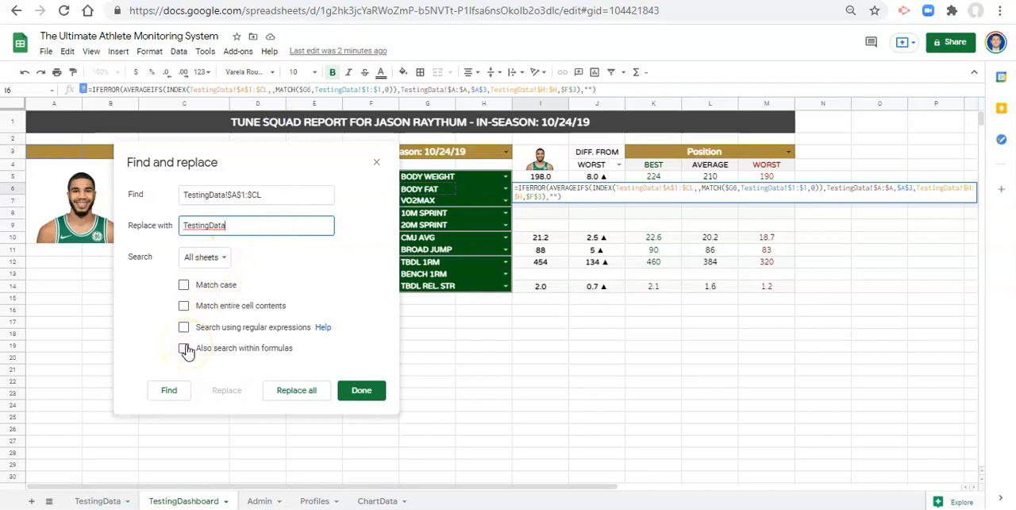
left_click(185, 347)
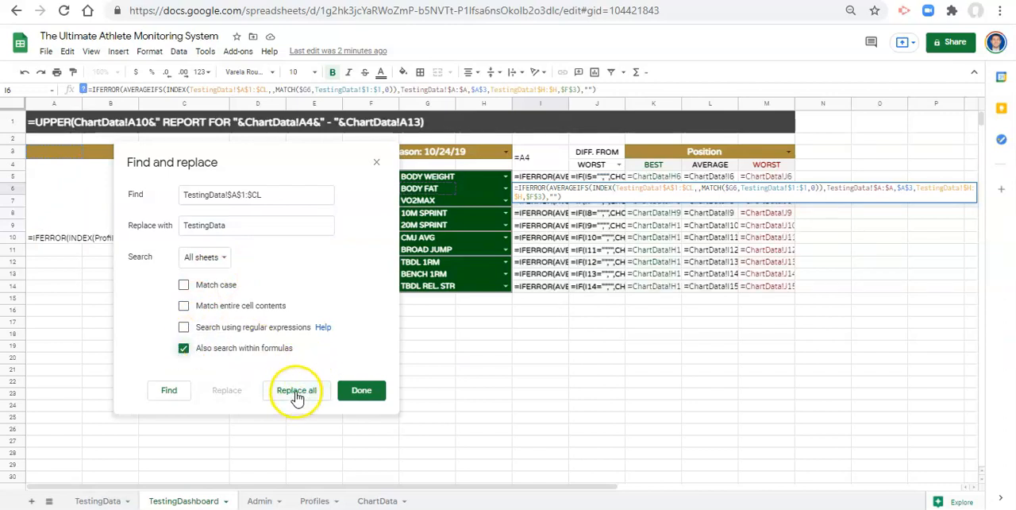
Replace all 289 instances across all sheets and verify a dashboard formula now uses TestingData.
left_click(295, 390)
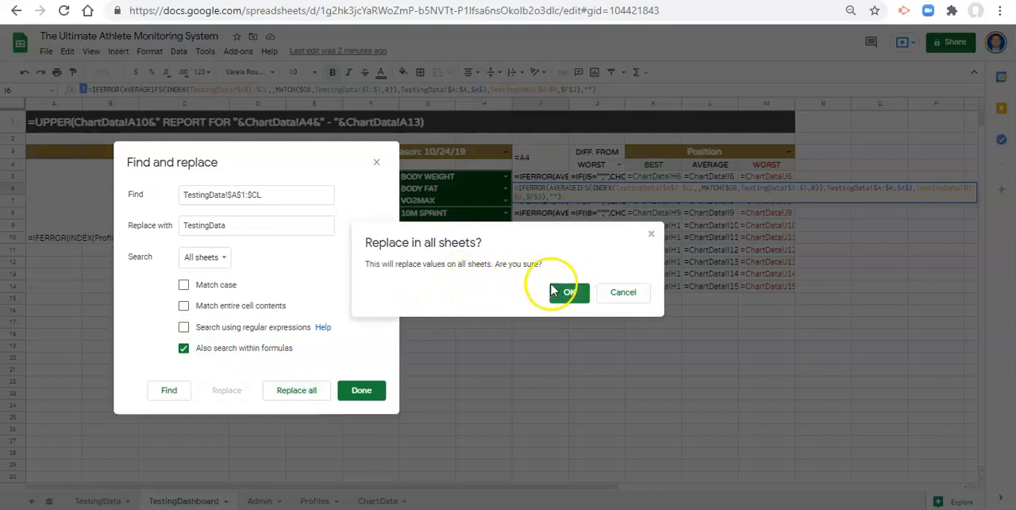
left_click(567, 292)
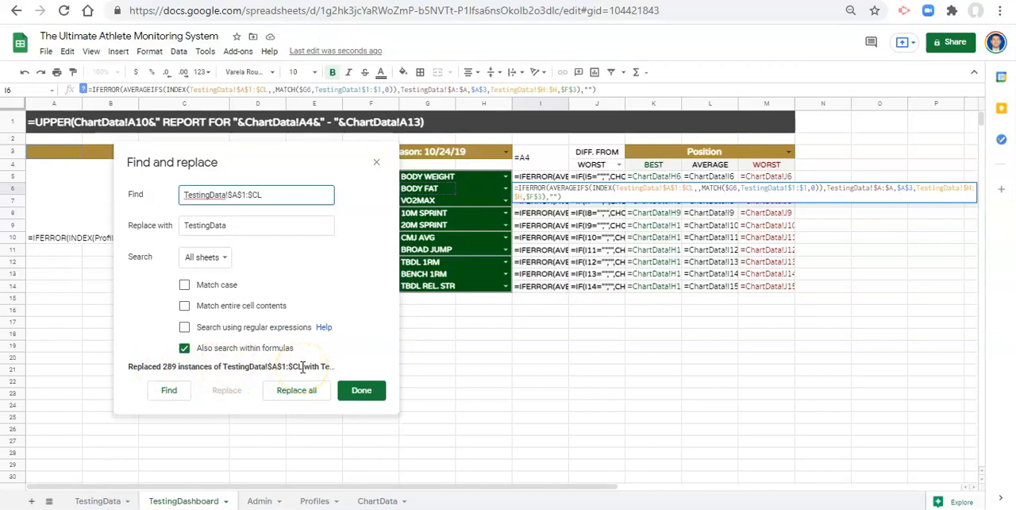
left_click(362, 391)
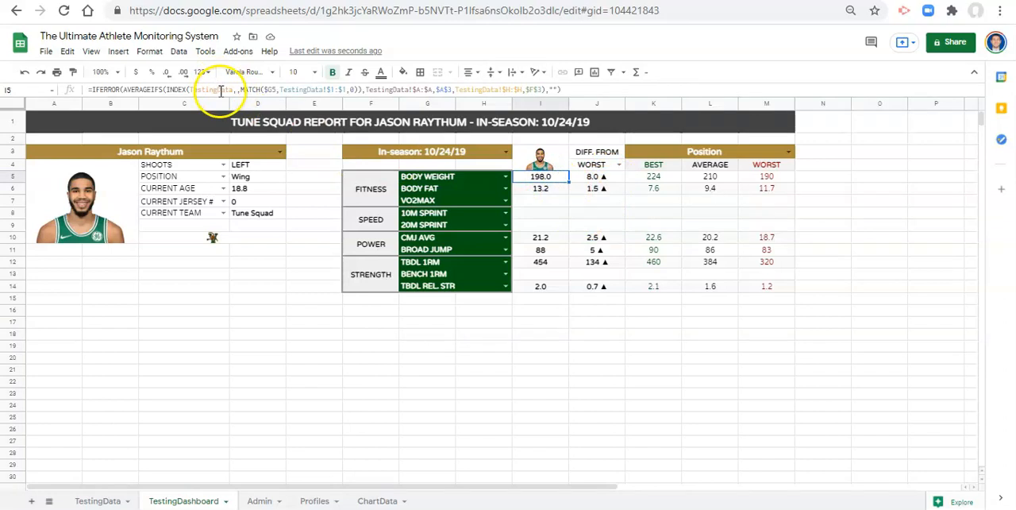
left_click(540, 188)
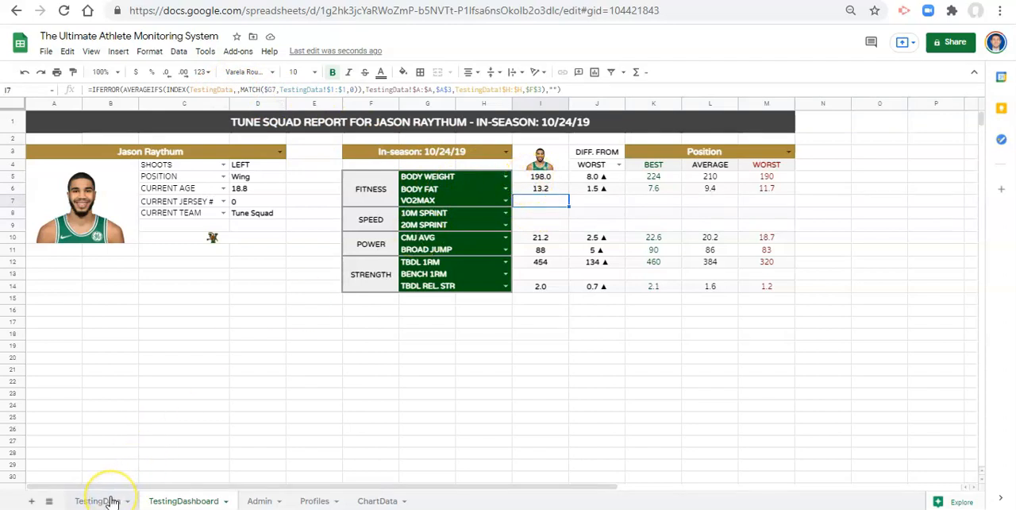
Create a named range TestingHeaders covering TestingData!1:1 and close the Named ranges panel.
left_click(99, 500)
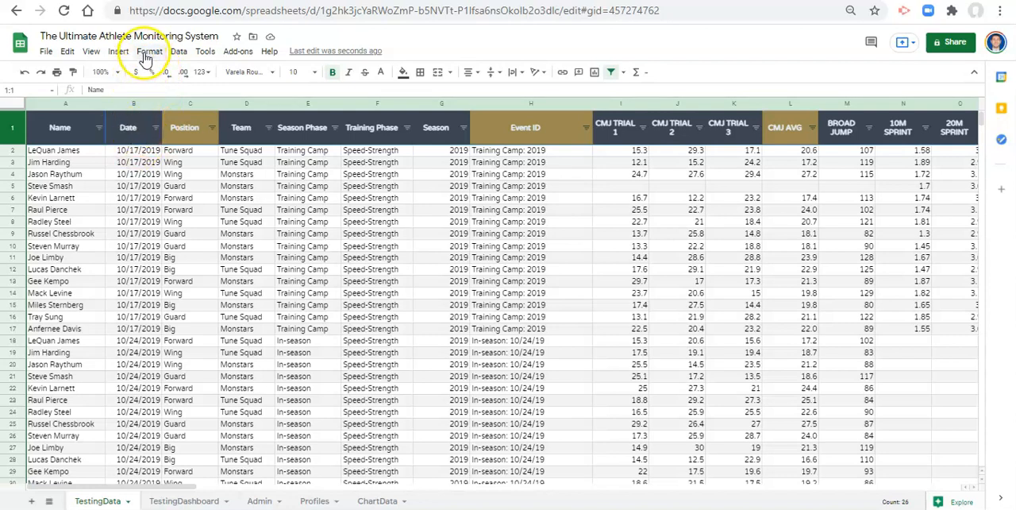
left_click(178, 50)
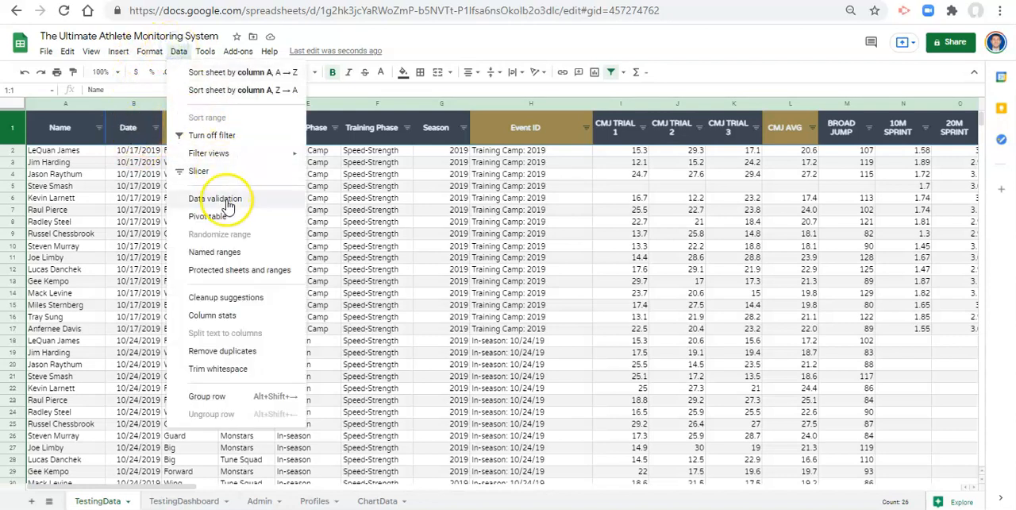
left_click(214, 251)
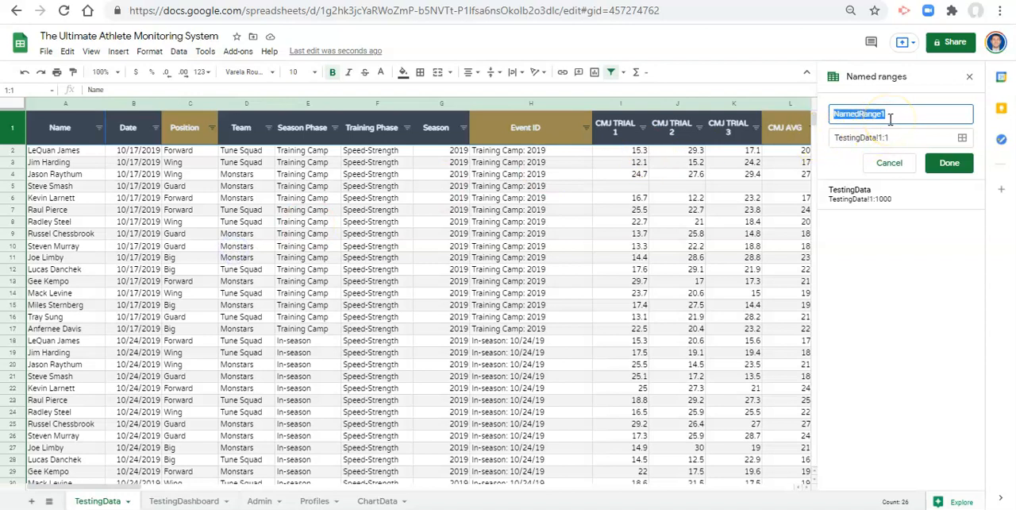
type("Test")
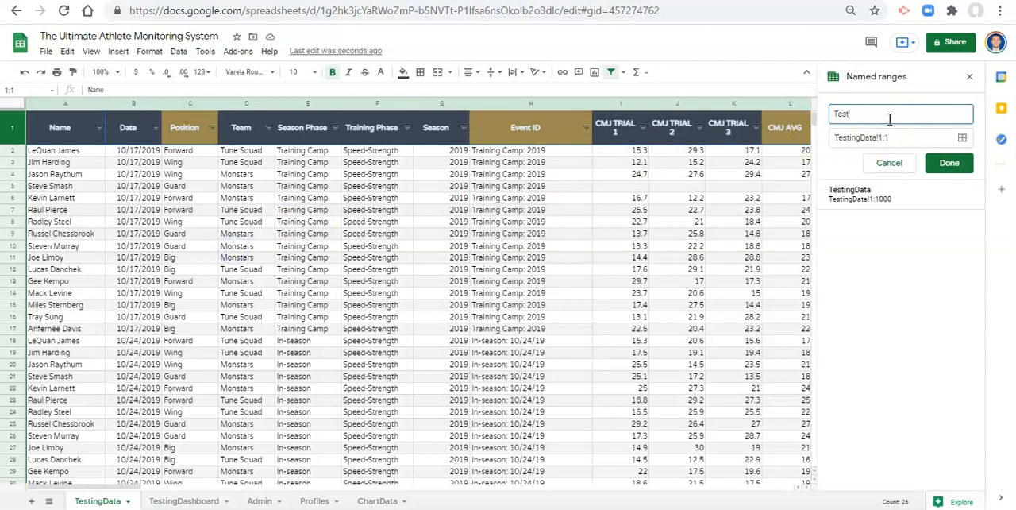
type("TestingHeaders")
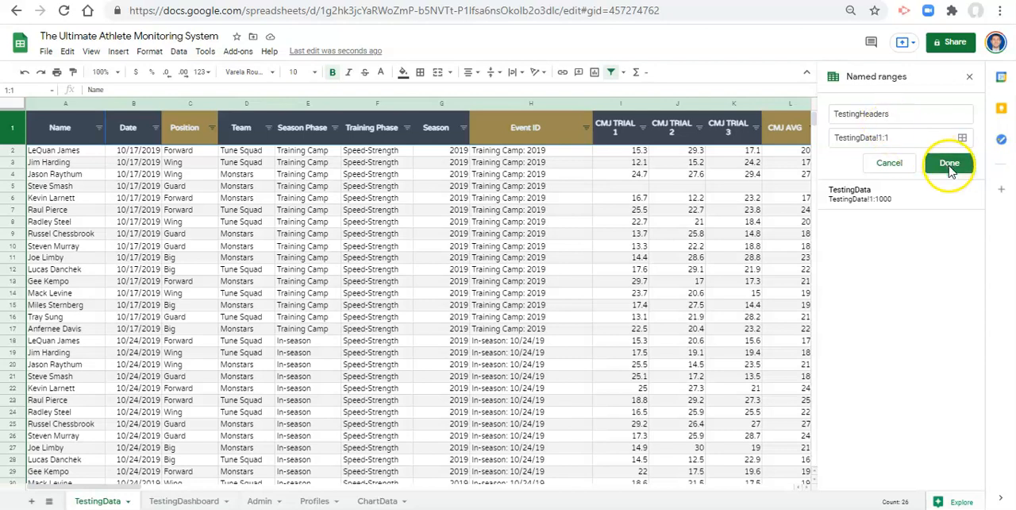
left_click(950, 162)
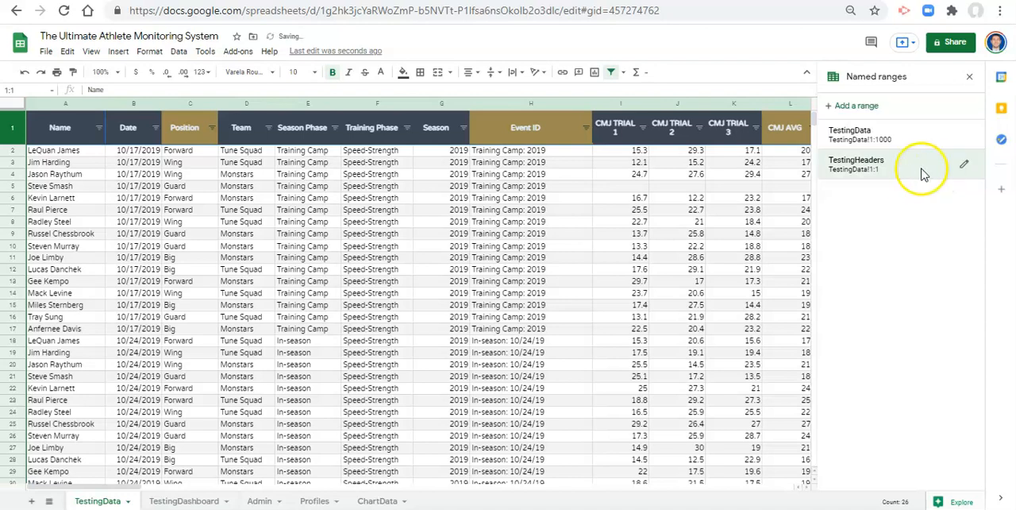
left_click(969, 77)
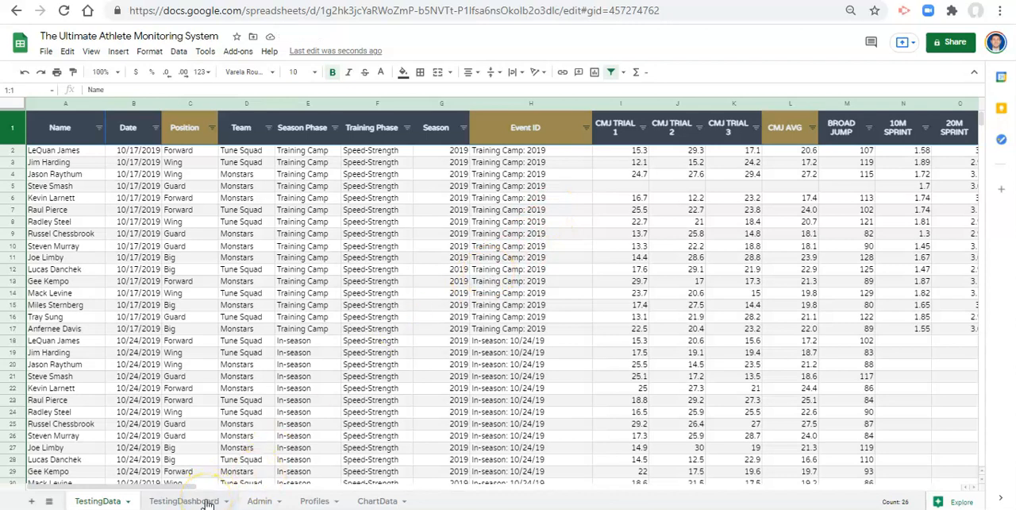
In Find and replace, find TestingData!$1:$1, replace with TestingHeaders, searching within formulas.
left_click(184, 500)
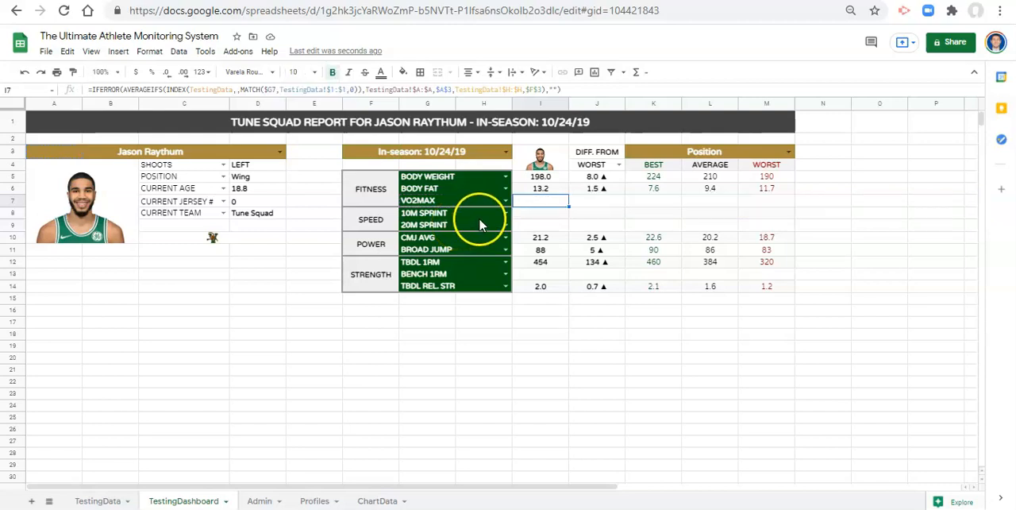
left_click(66, 50)
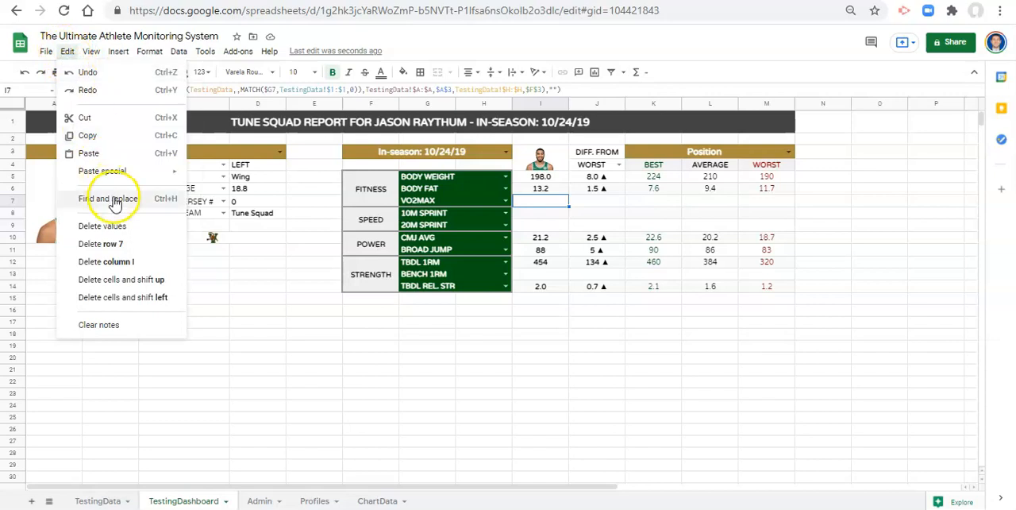
left_click(108, 198)
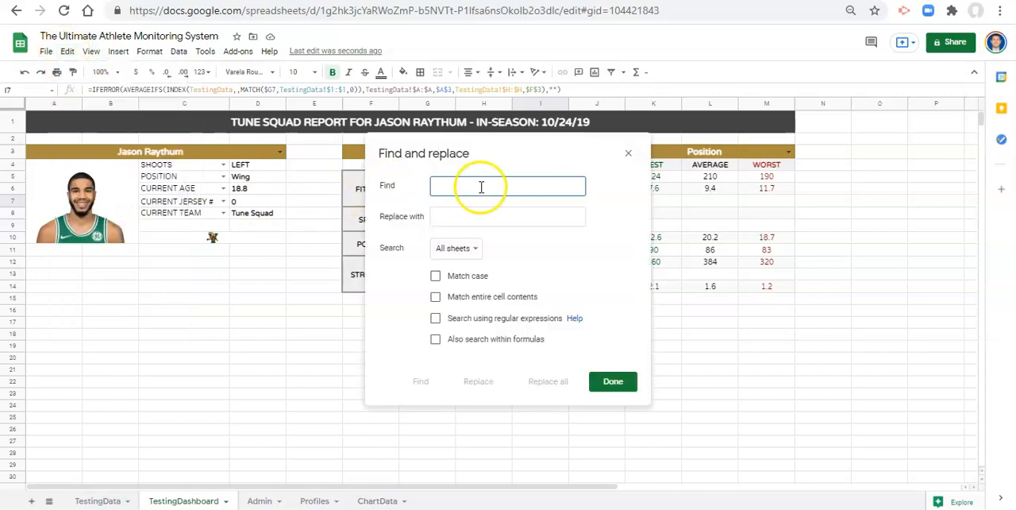
type("TestingData!$1:$1")
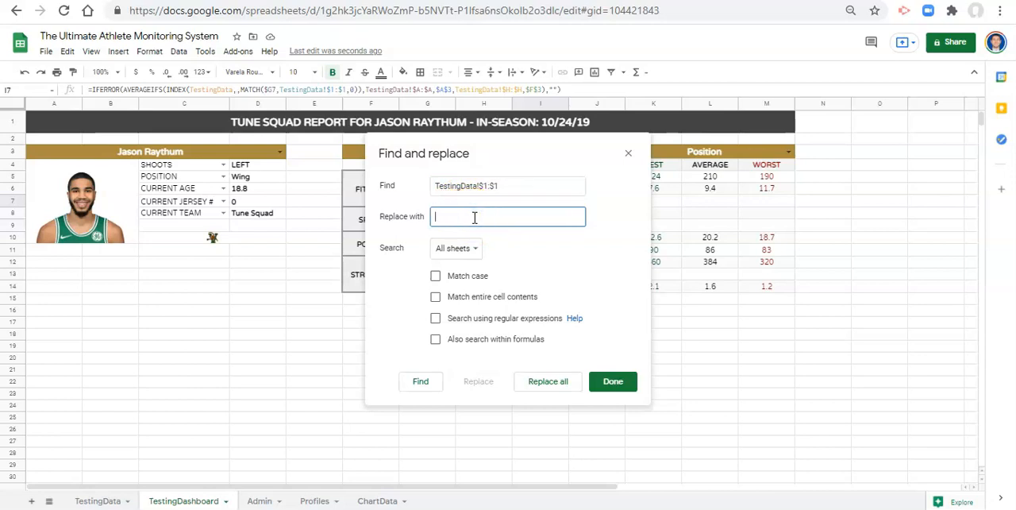
type("TestingHeaders")
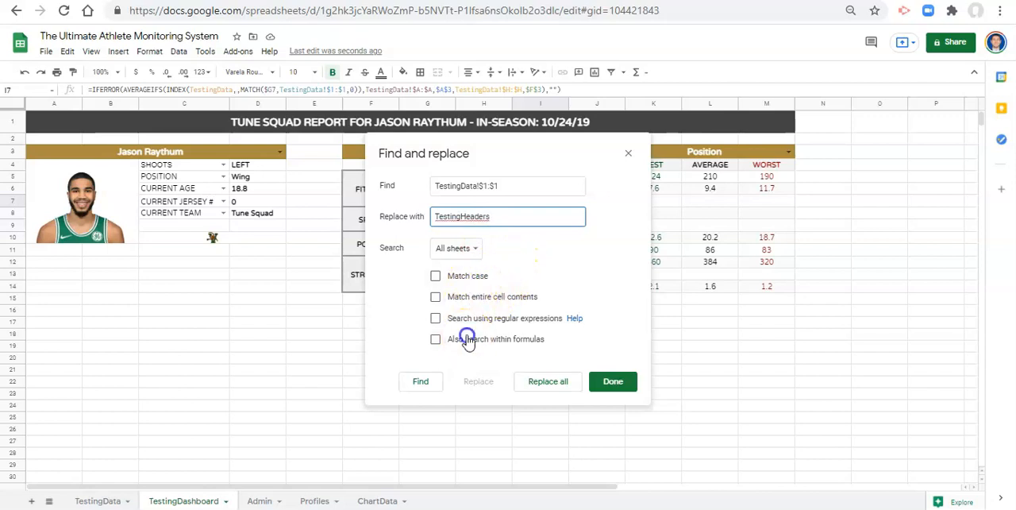
left_click(435, 340)
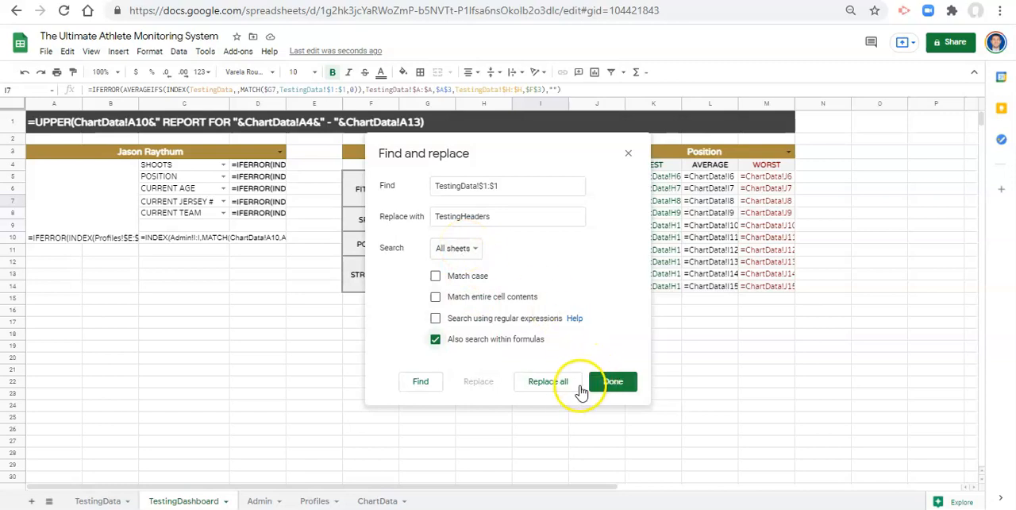
Replace all 290 instances across all sheets and check a dashboard result's formula.
left_click(548, 381)
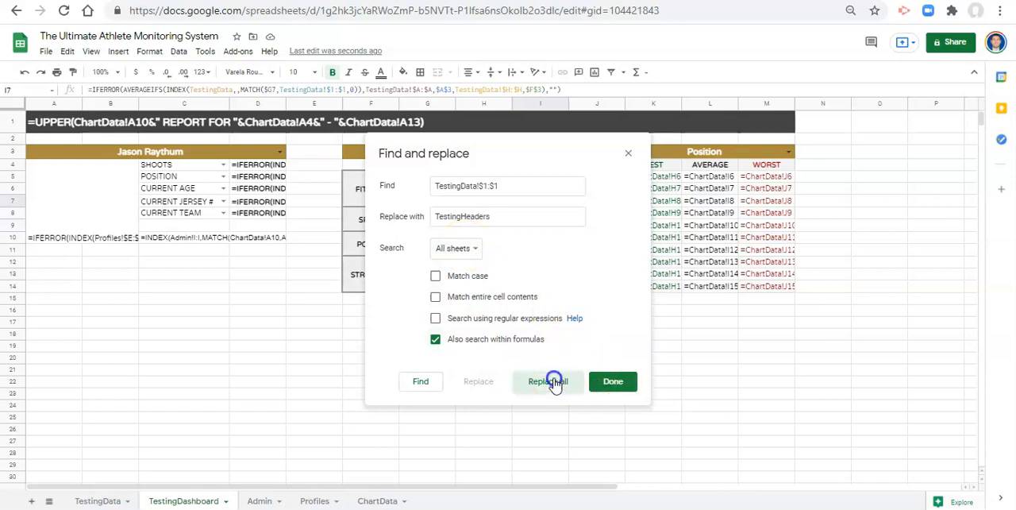
left_click(547, 381)
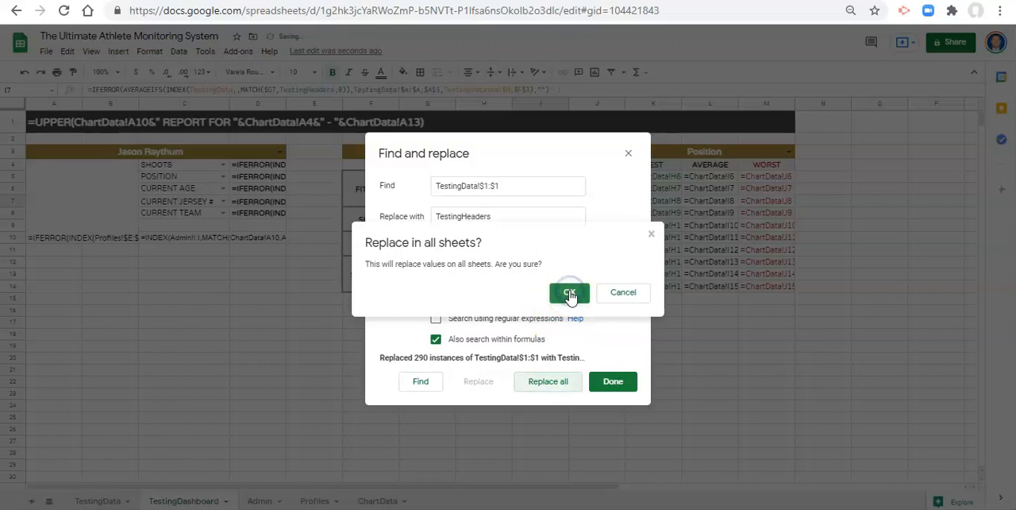
left_click(568, 293)
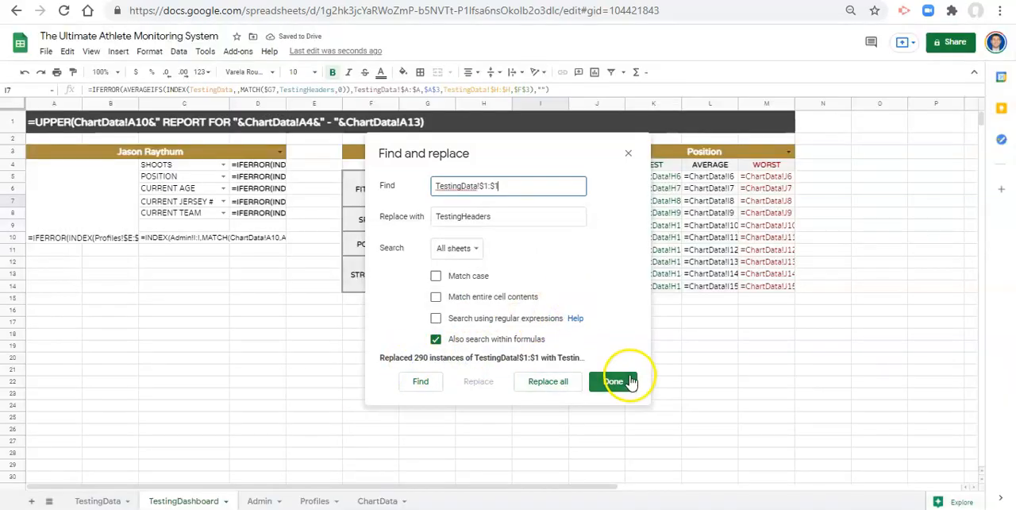
left_click(614, 381)
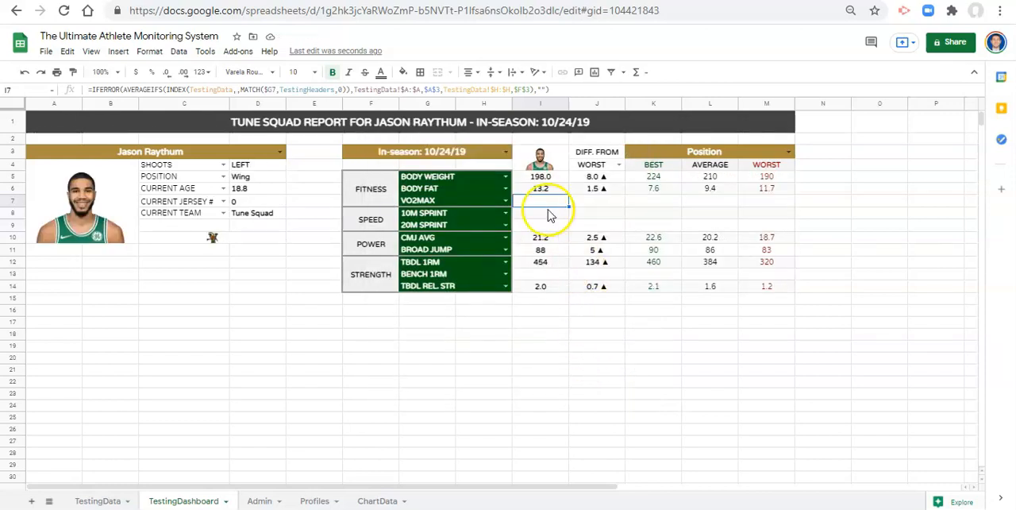
left_click(540, 187)
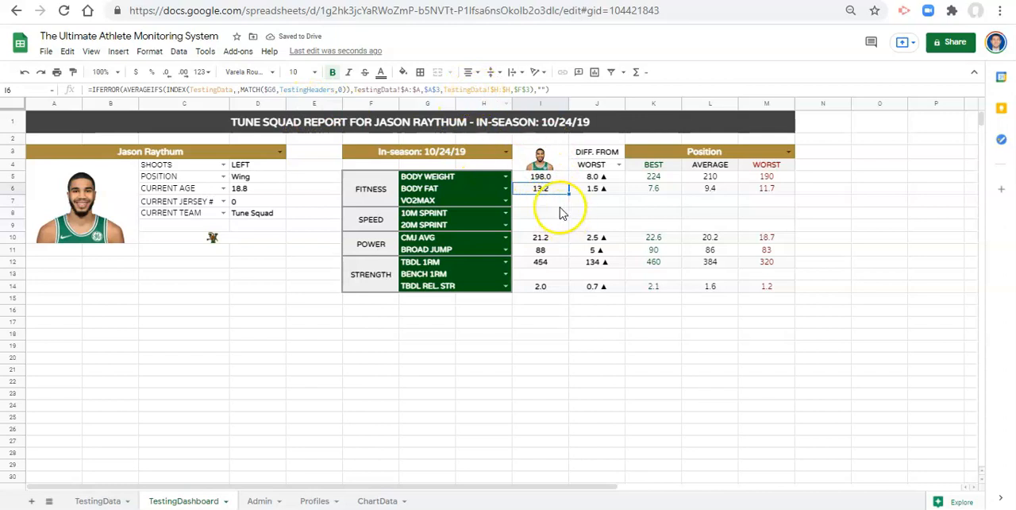
double_click(540, 188)
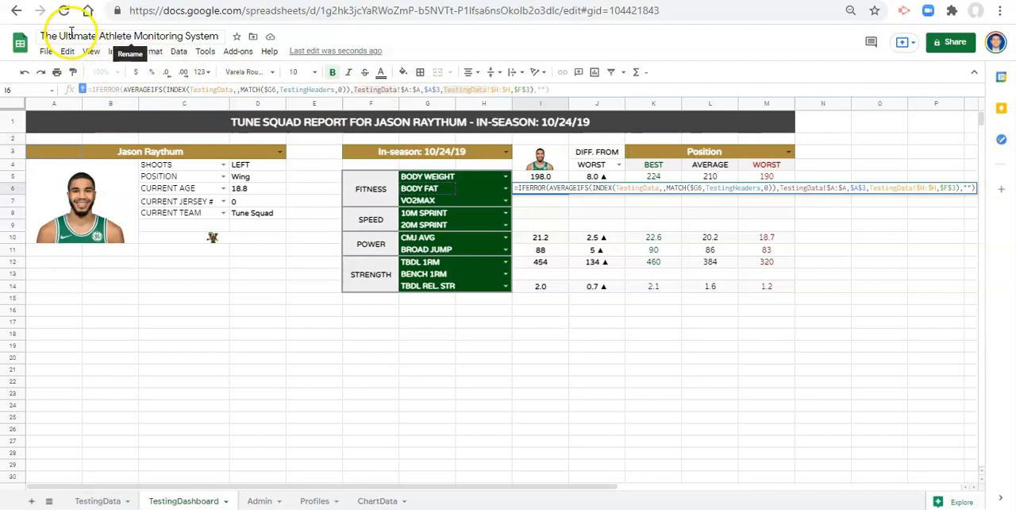
left_click(67, 50)
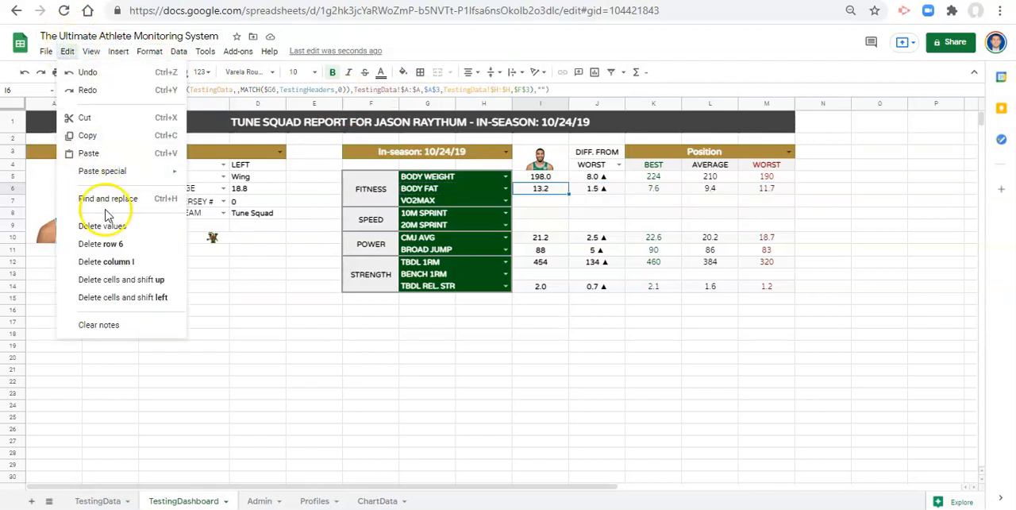
left_click(540, 250)
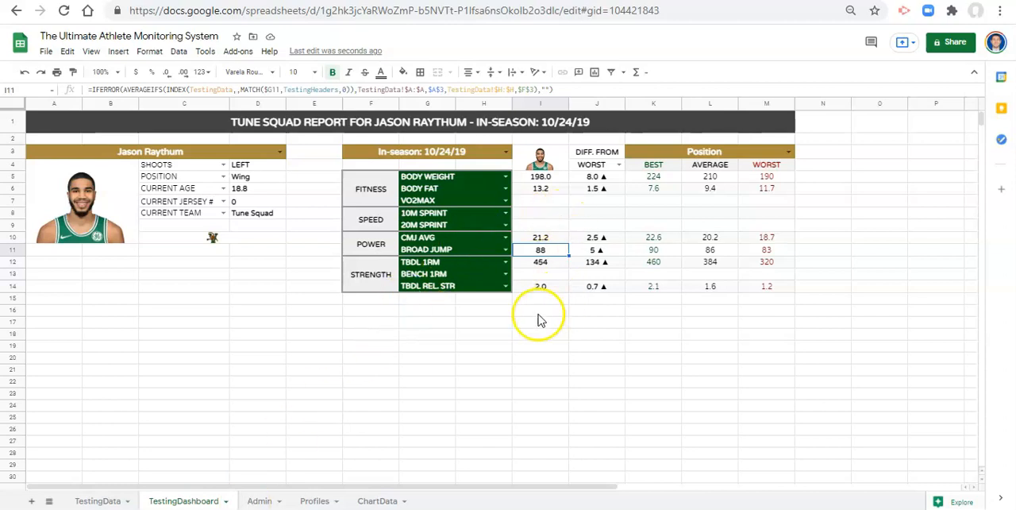
mouse_move(489, 302)
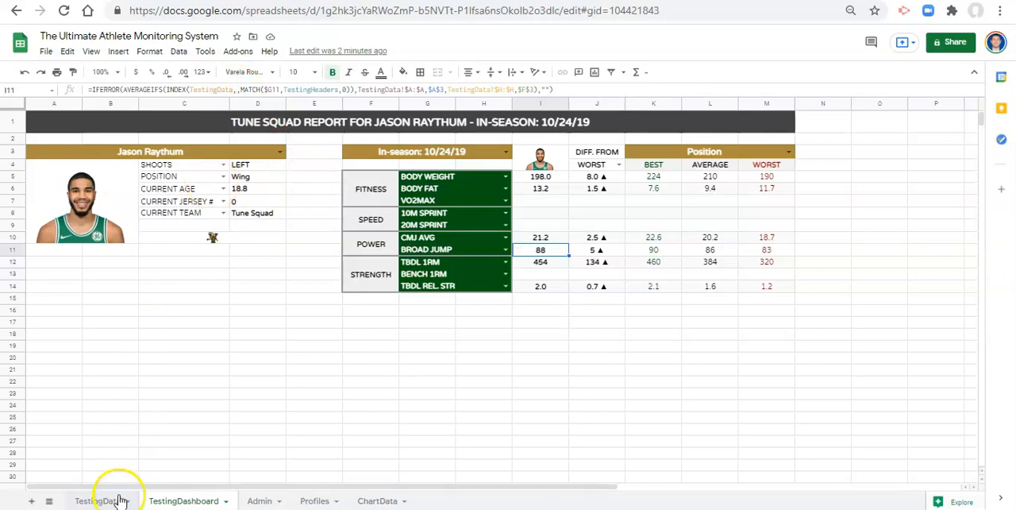
Delete the empty trailing columns DC–DG so TestingData ends at column DB.
left_click(94, 500)
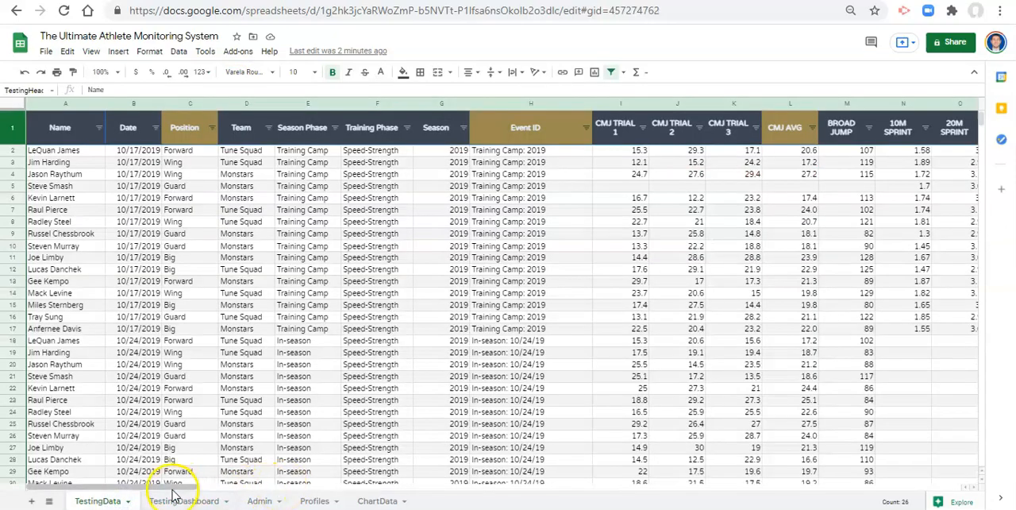
scroll("right", 3)
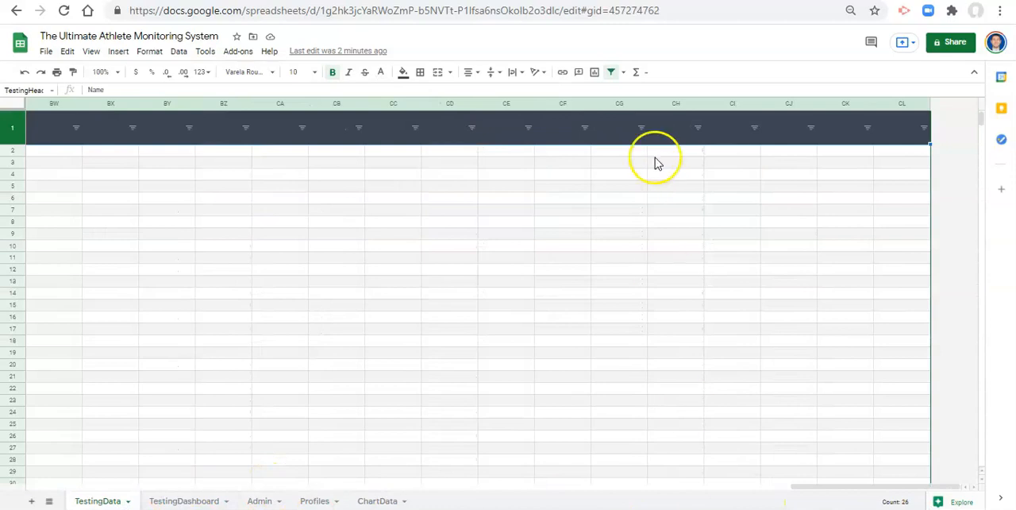
left_click(562, 103)
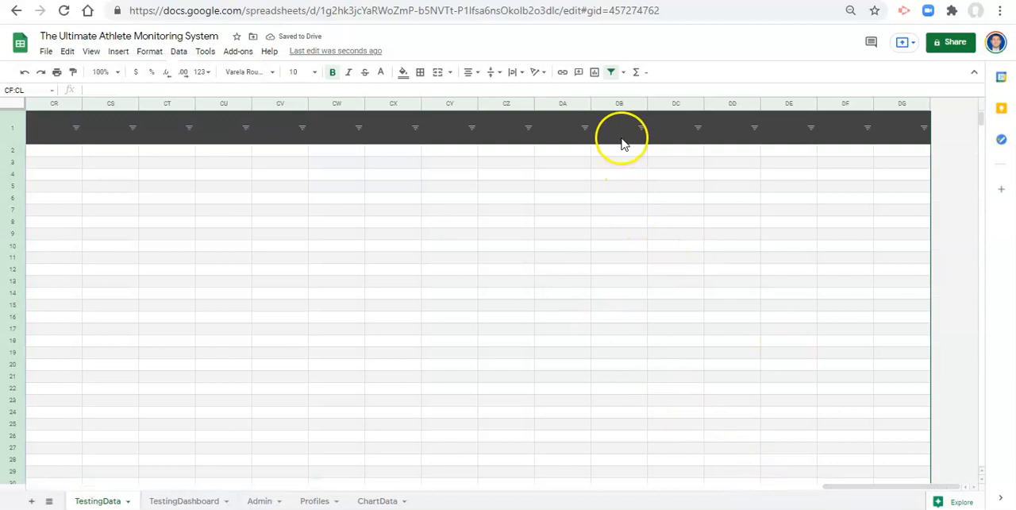
left_click(677, 103)
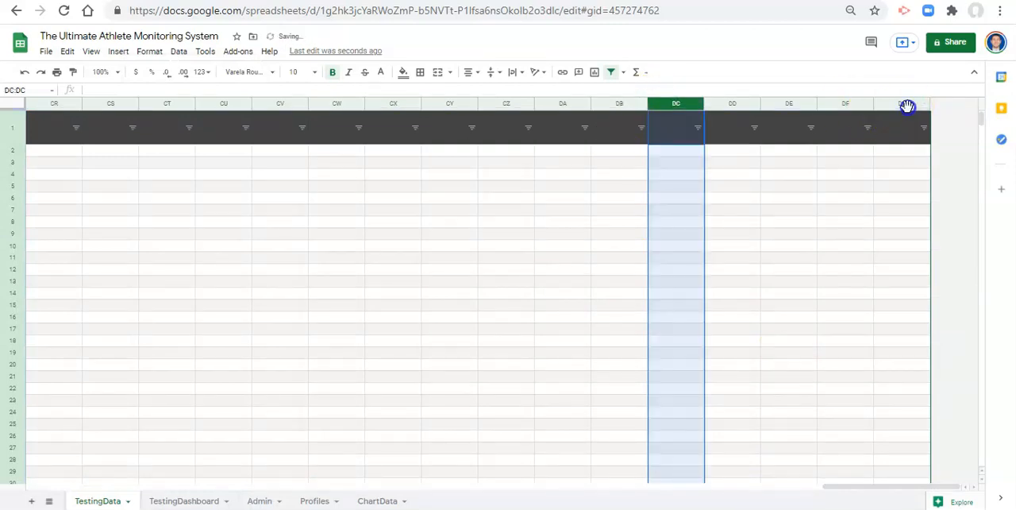
right_click(677, 103)
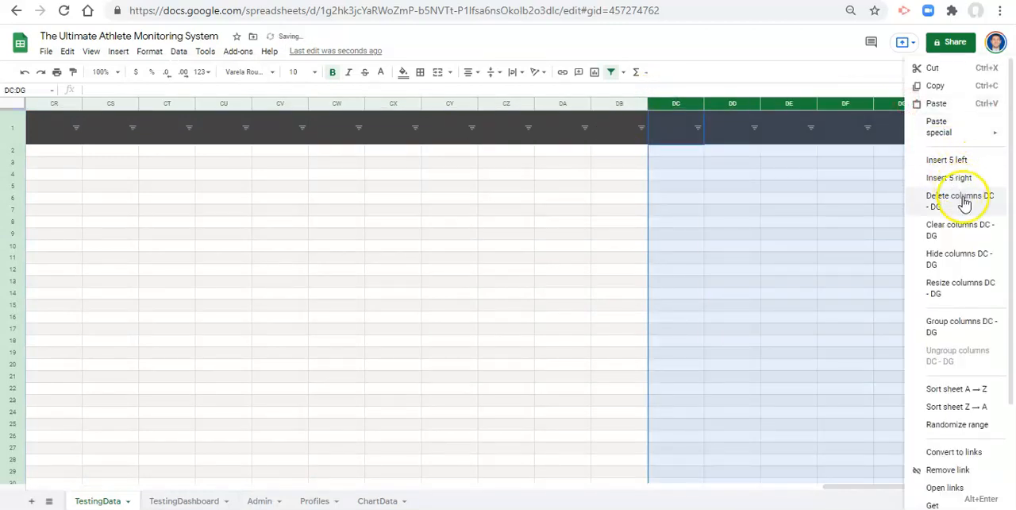
left_click(961, 195)
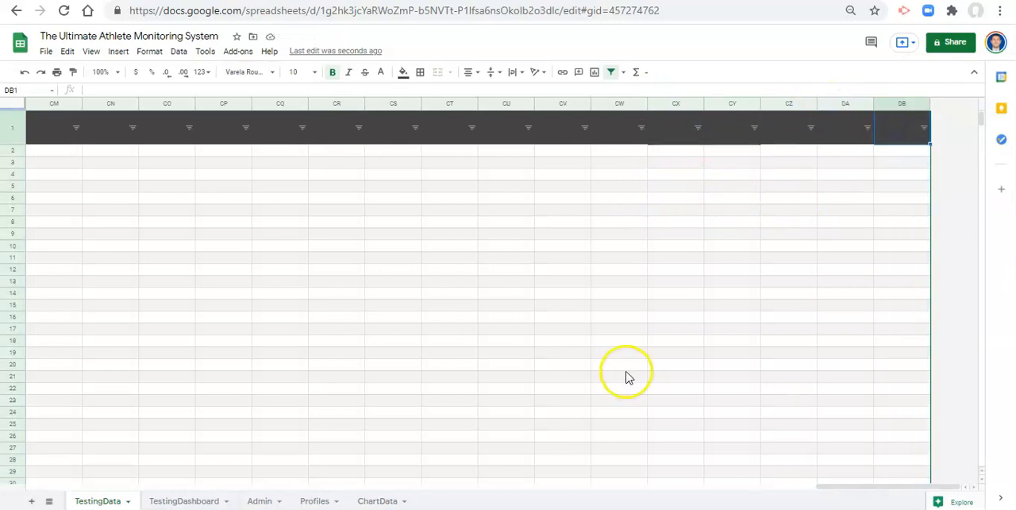
left_click(177, 51)
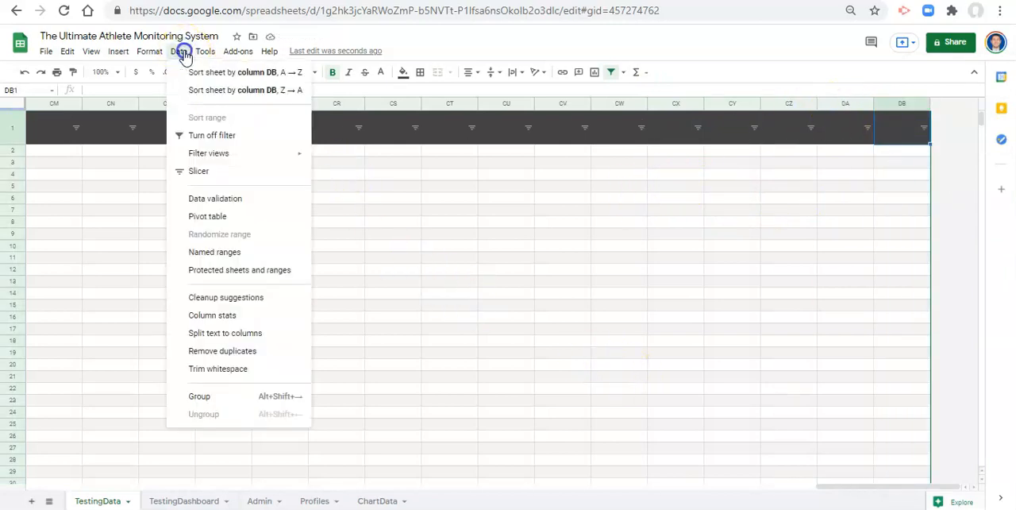
Edit the TestingData named range to span whole columns TestingData!A:DB and save it.
left_click(214, 251)
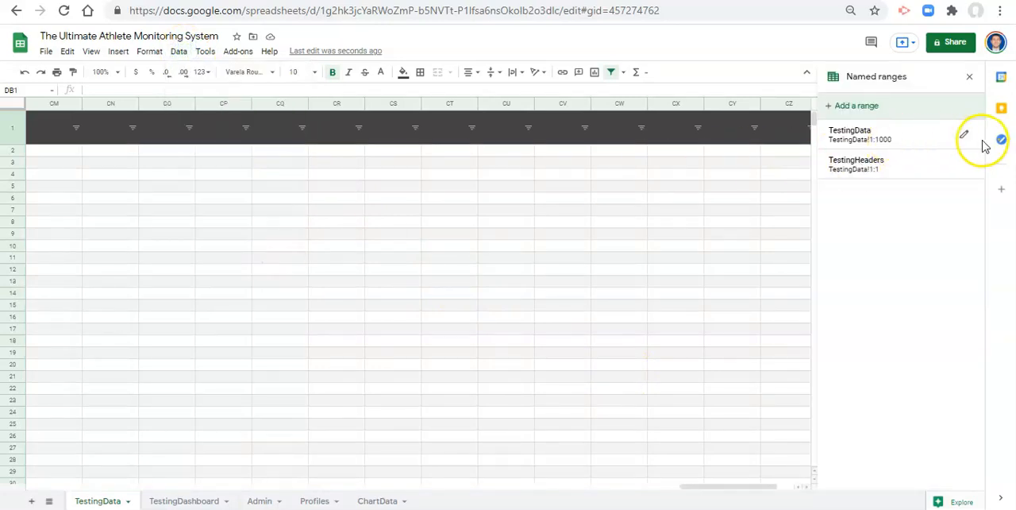
left_click(964, 133)
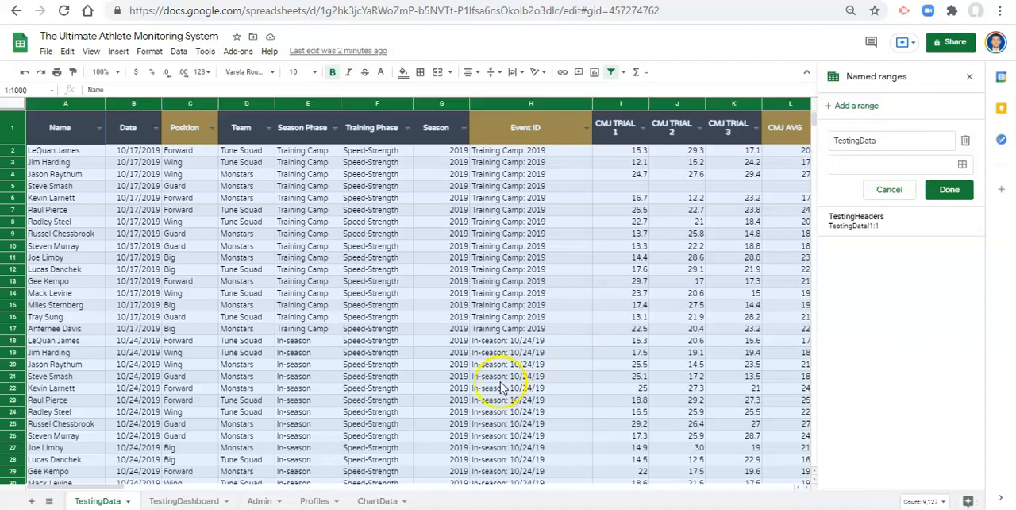
left_click(898, 166)
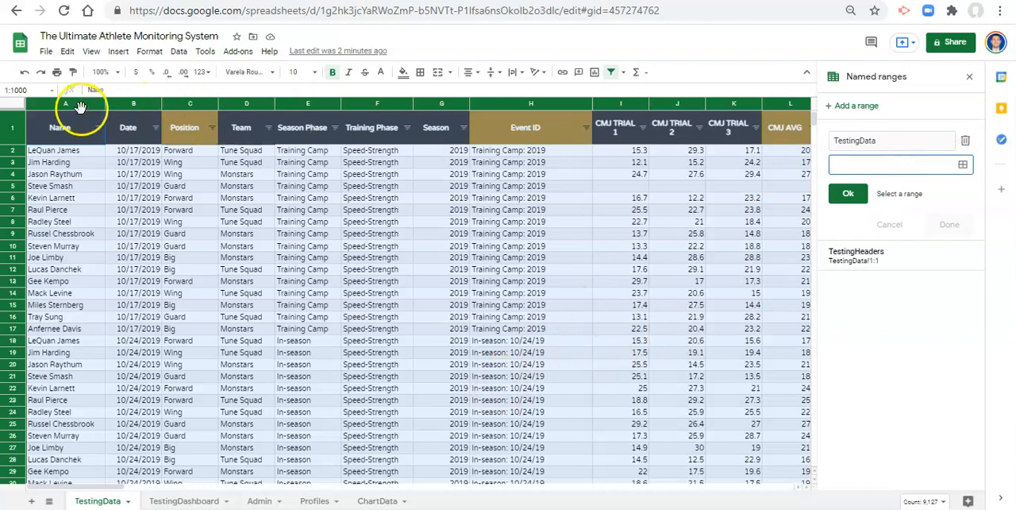
left_click(65, 103)
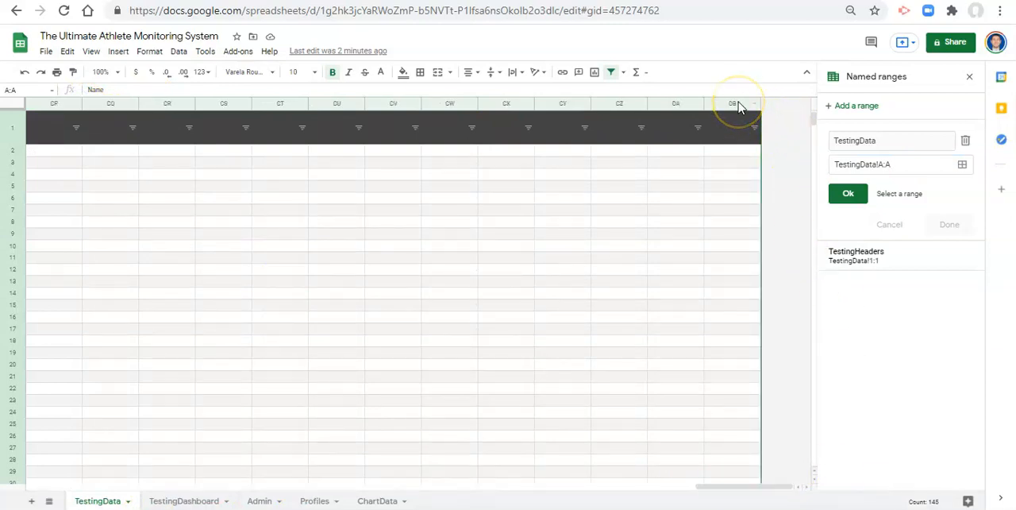
mouse_move(731, 108)
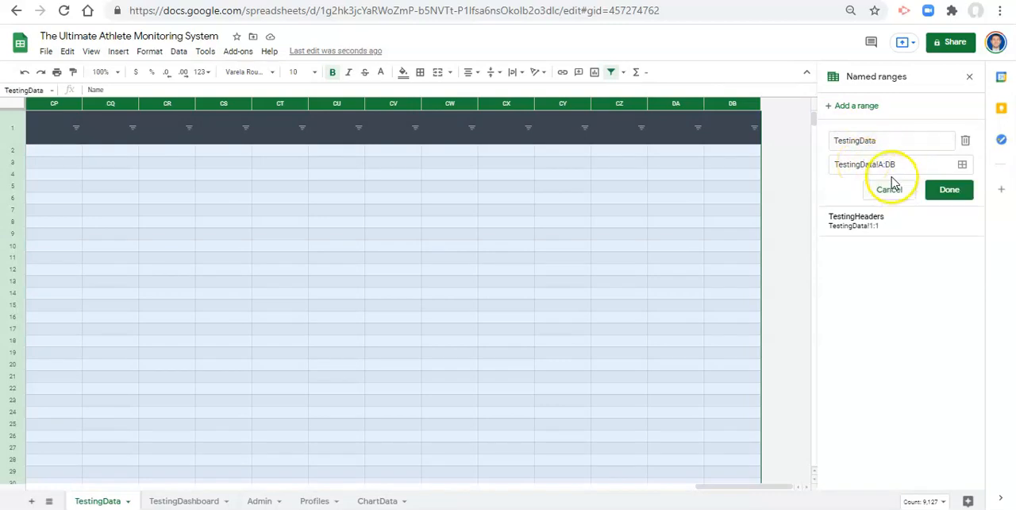
left_click(893, 166)
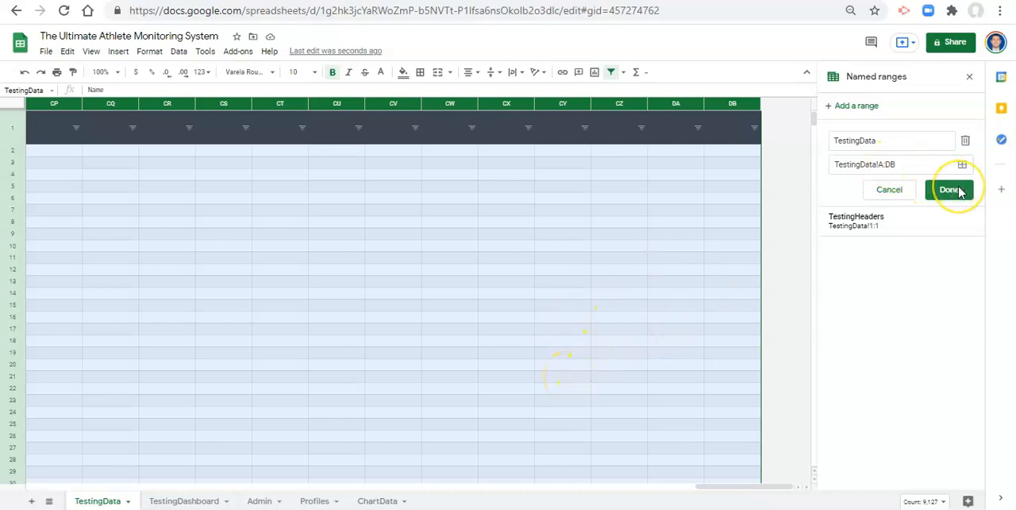
left_click(950, 189)
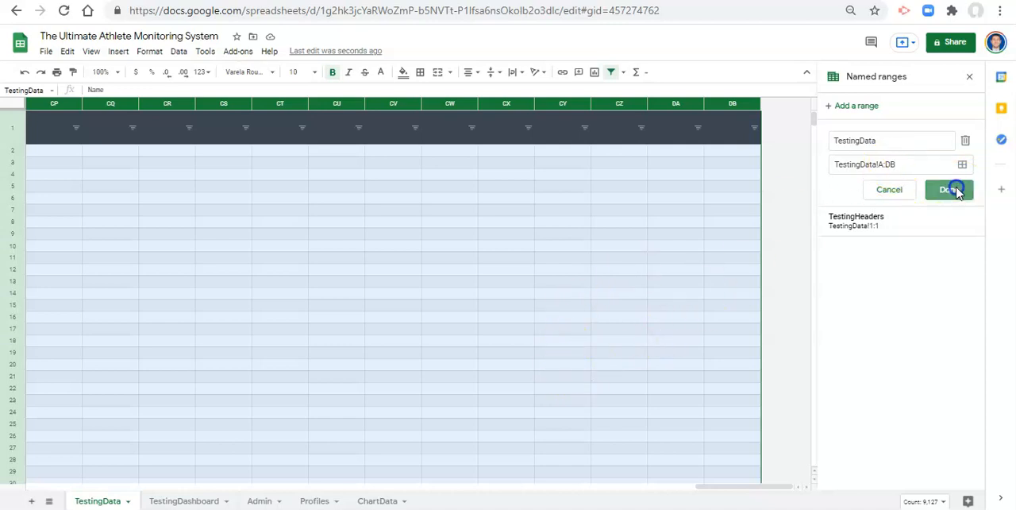
left_click(950, 189)
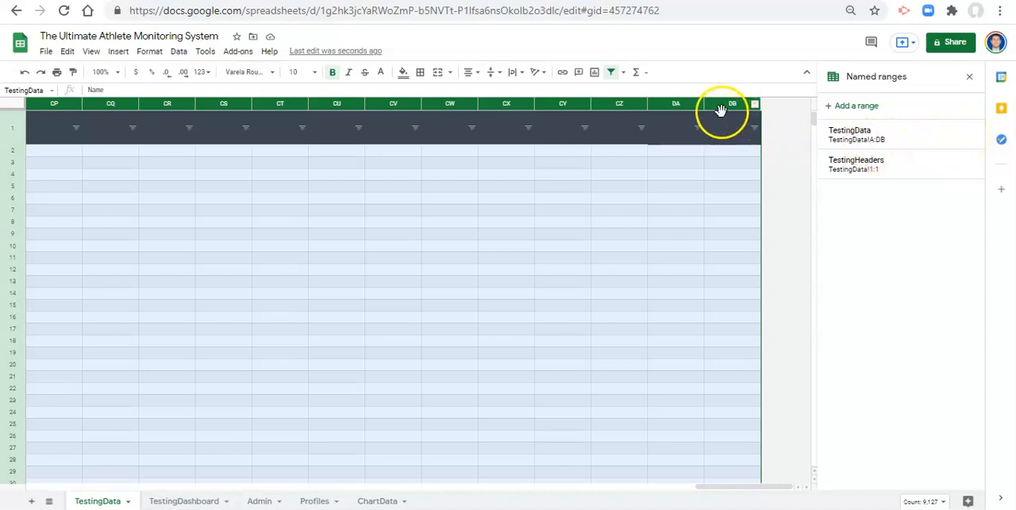
mouse_move(929, 142)
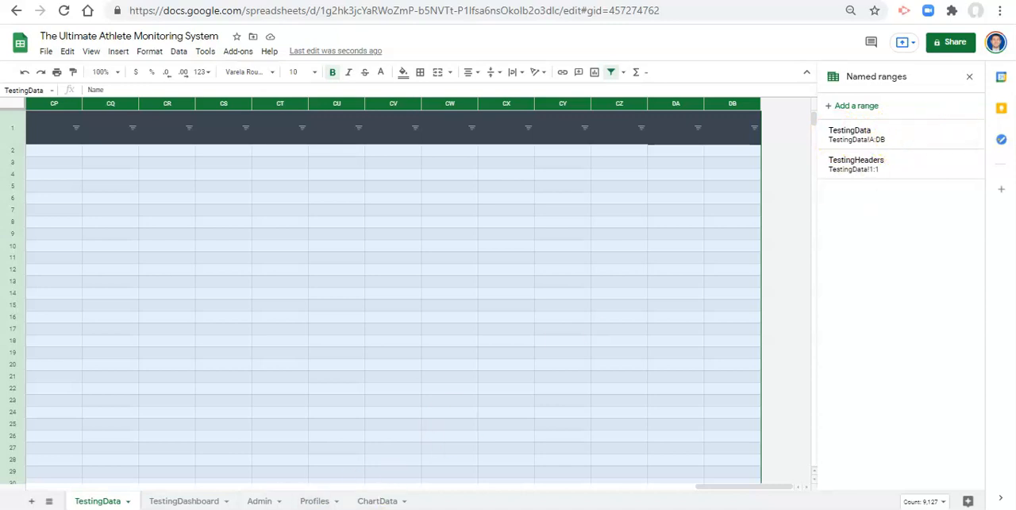
left_click(184, 500)
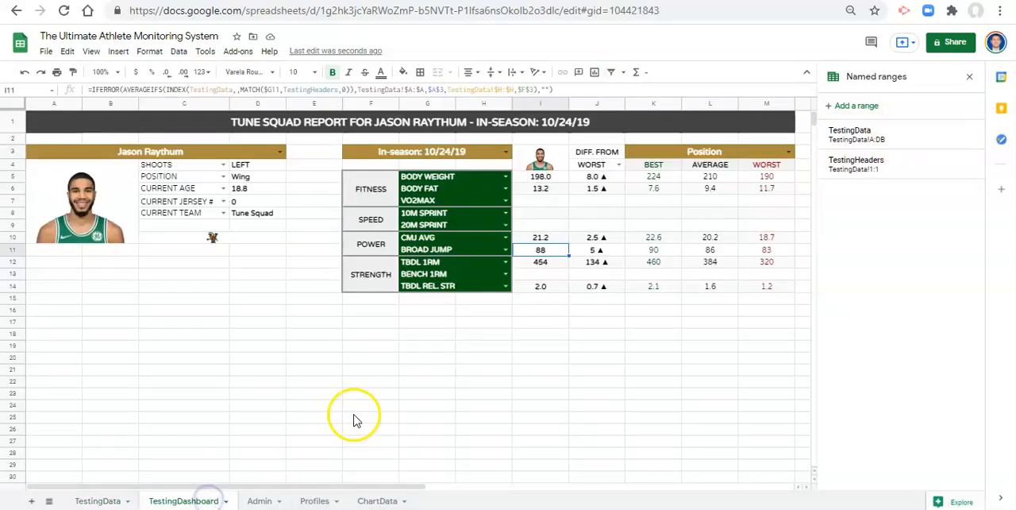
mouse_move(819, 155)
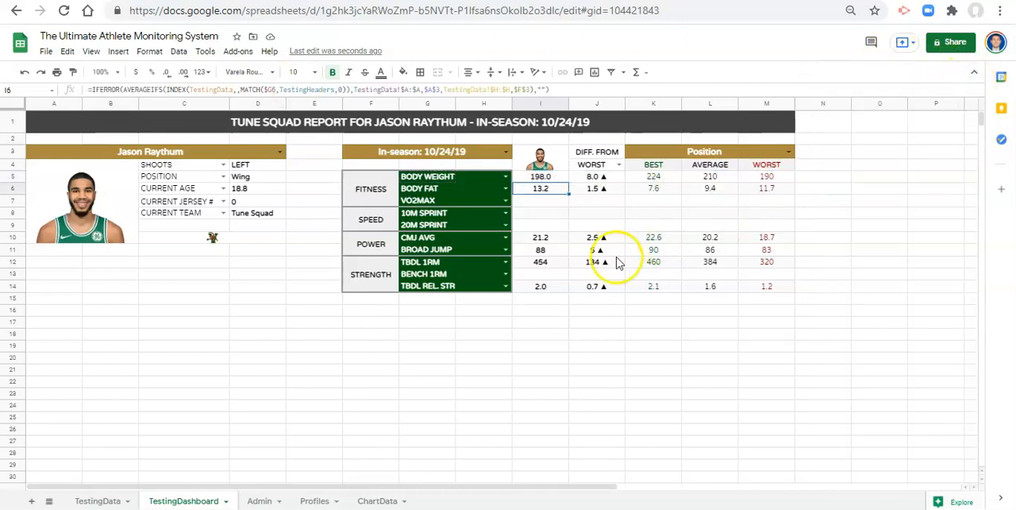
mouse_move(537, 302)
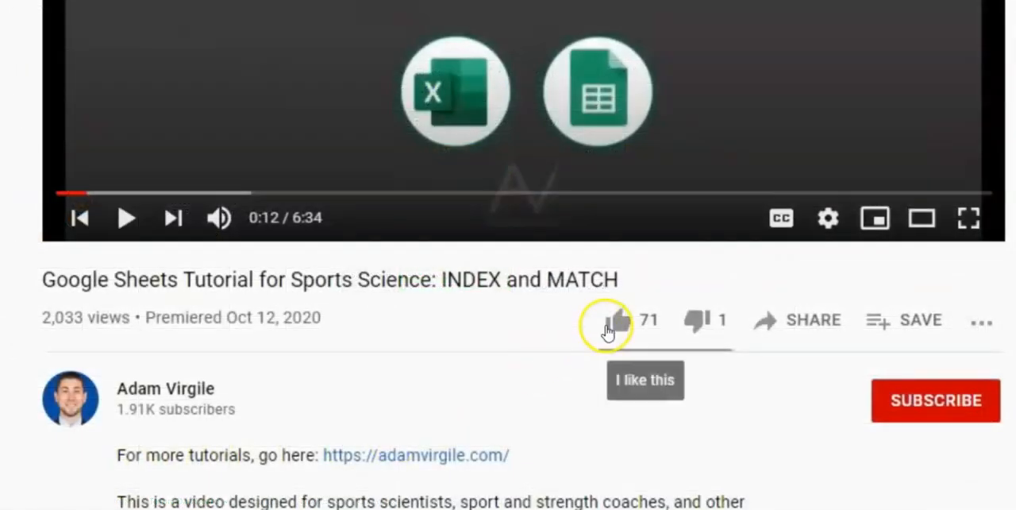
Like the INDEX and MATCH tutorial video and subscribe to its channel.
left_click(618, 320)
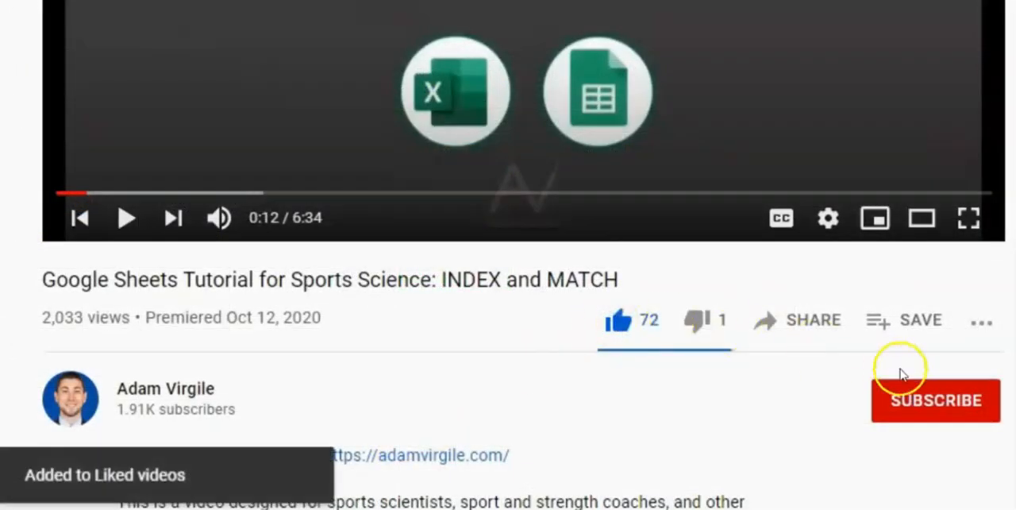
left_click(936, 400)
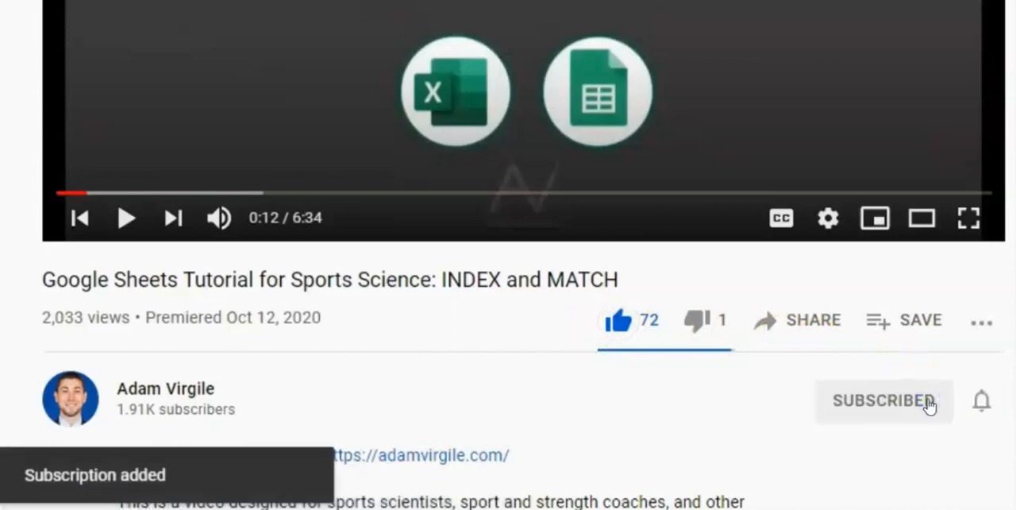